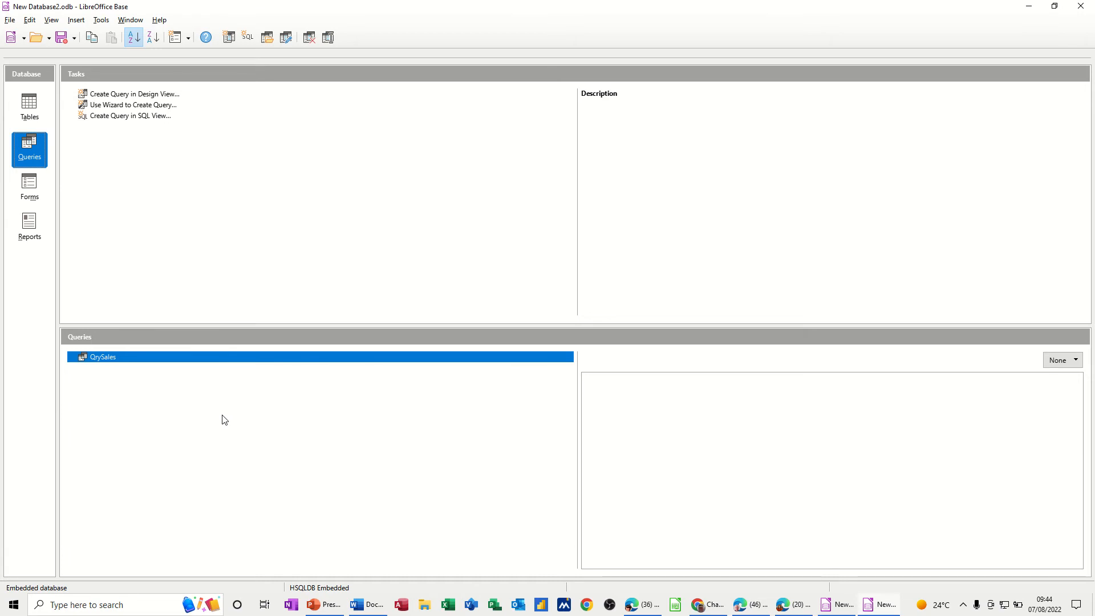
pyautogui.moveTo(52, 187)
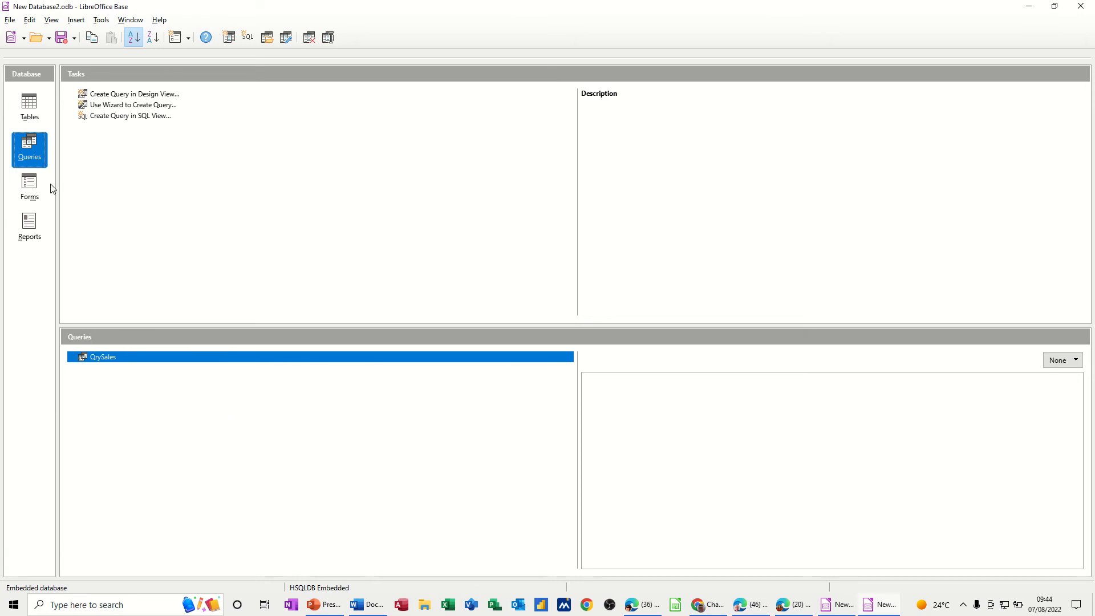
# Show the database's list of tables (TblCustomer, TblProducts, TblSales)
pyautogui.click(29, 109)
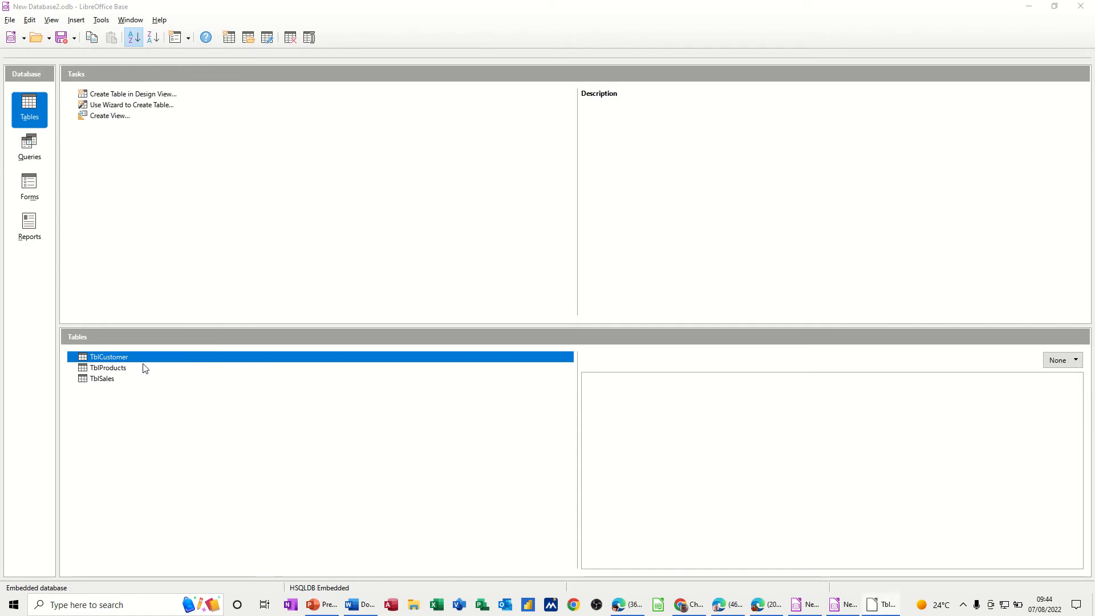
# View TblCustomer's five customer records in the data view
pyautogui.doubleClick(107, 356)
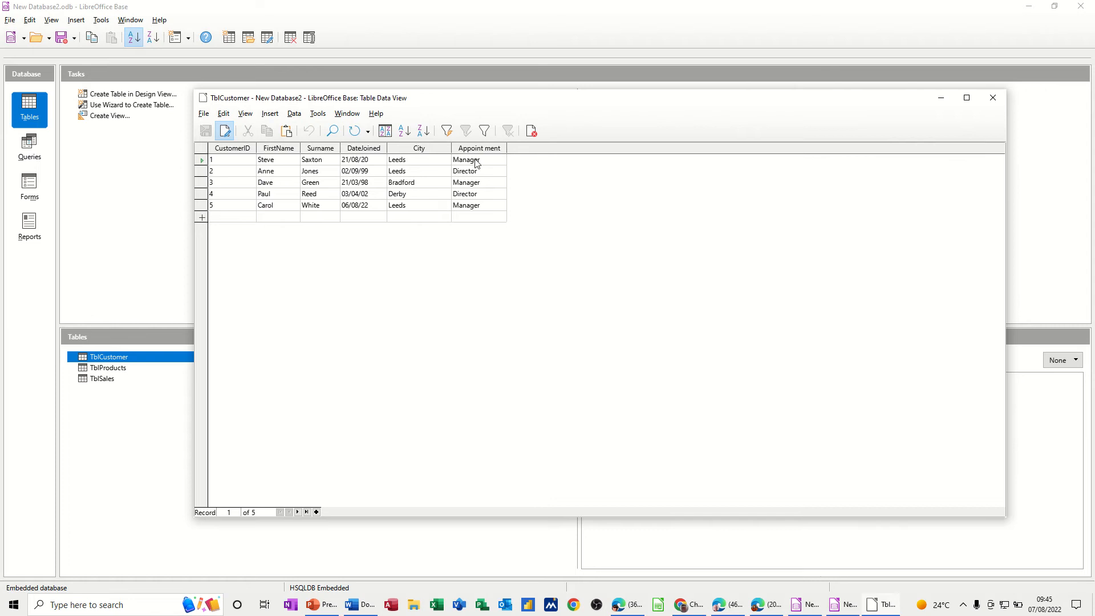
pyautogui.moveTo(371, 198)
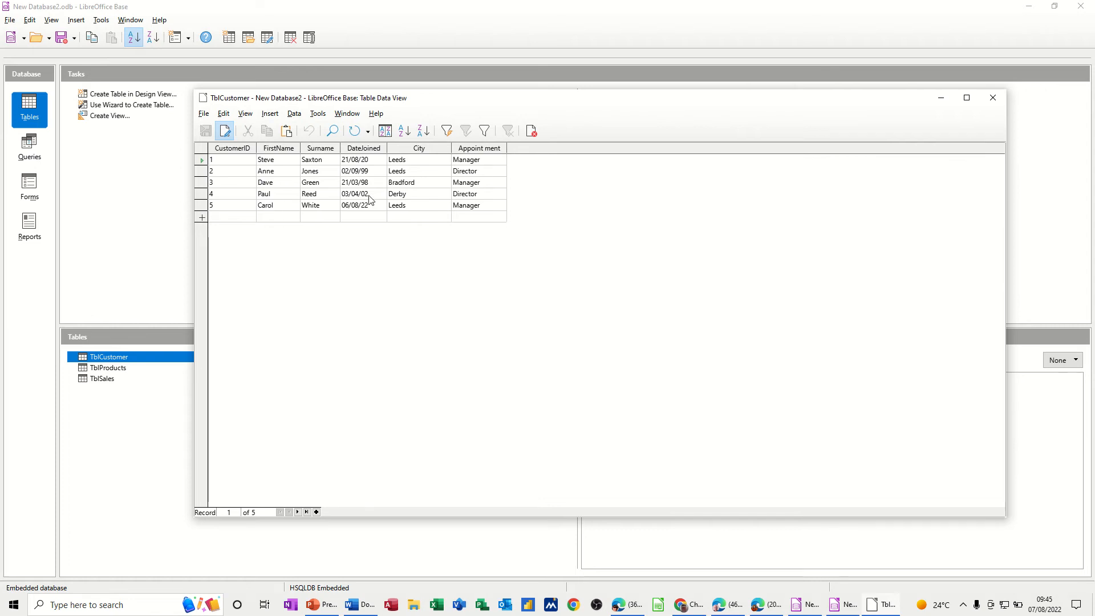
pyautogui.moveTo(393, 204)
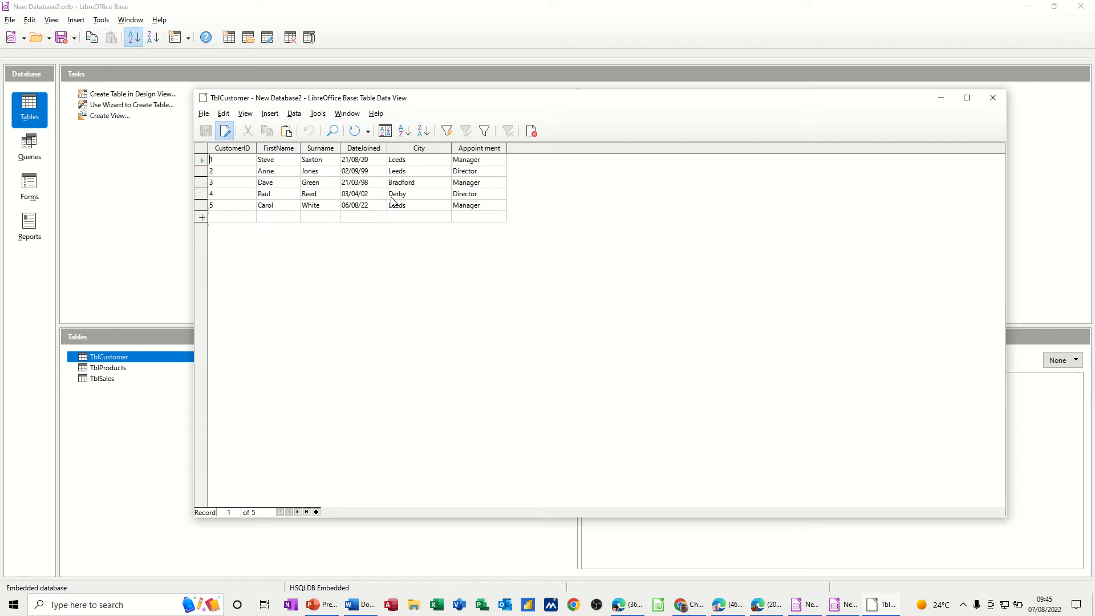
pyautogui.moveTo(406, 212)
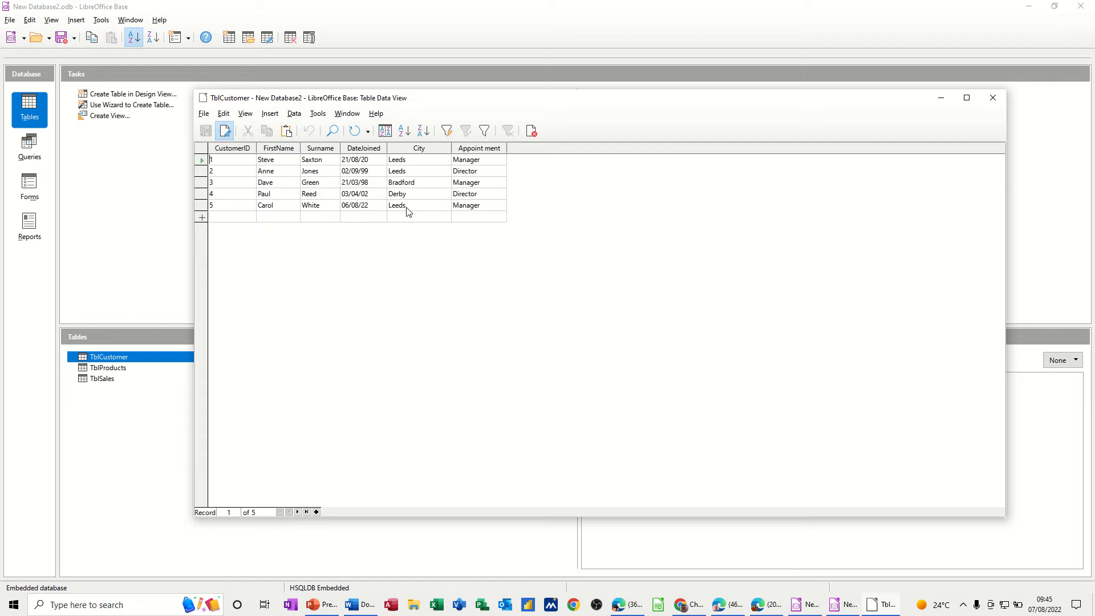
pyautogui.moveTo(411, 231)
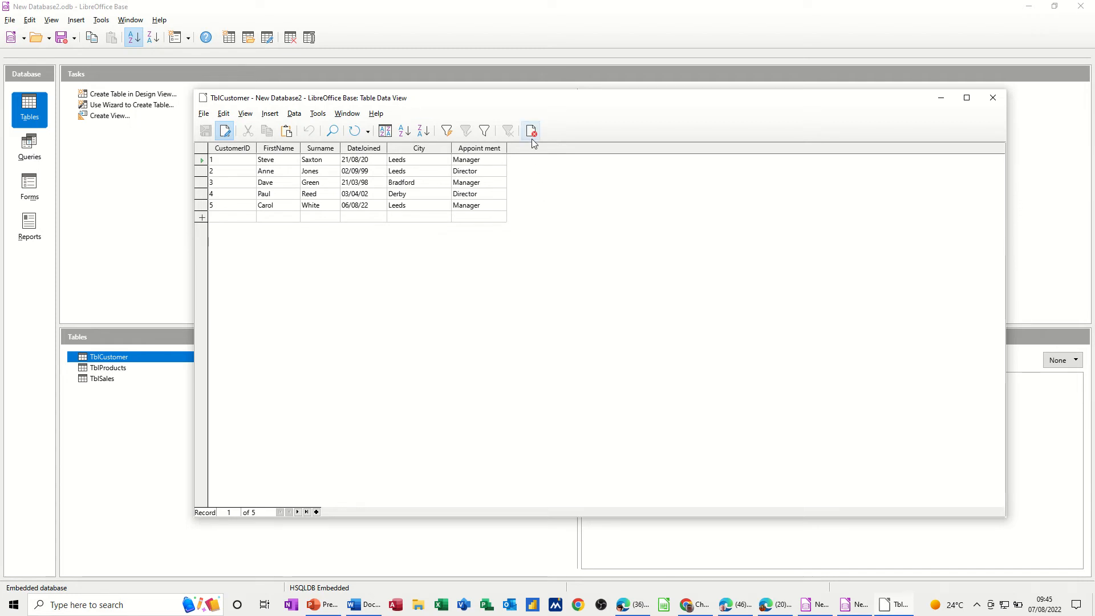
# Close the customer table and begin a new query in Design View from the Queries list
pyautogui.click(993, 96)
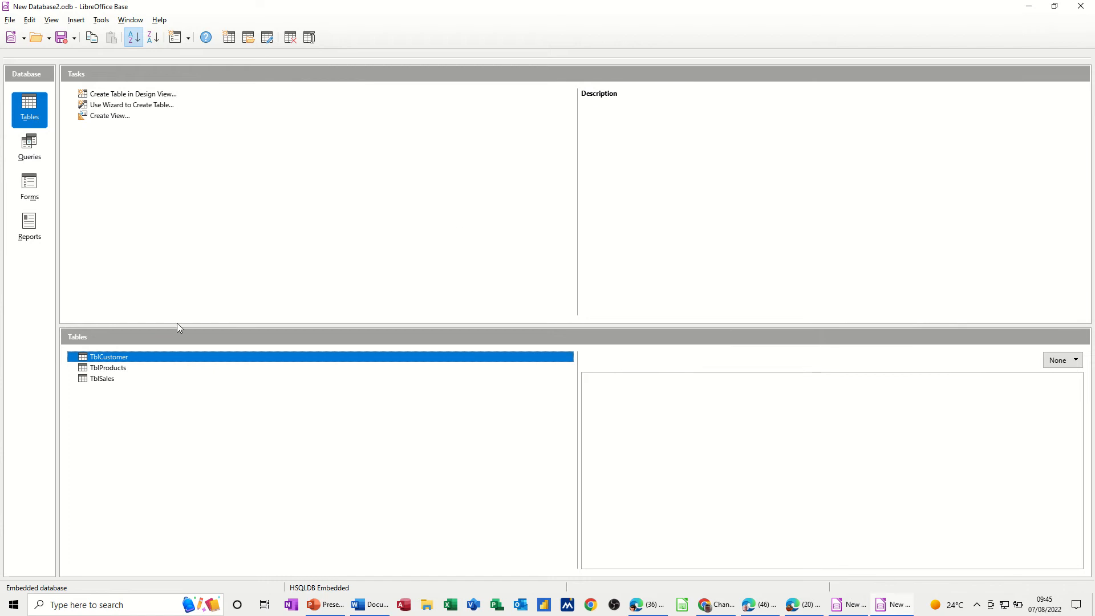
pyautogui.click(30, 148)
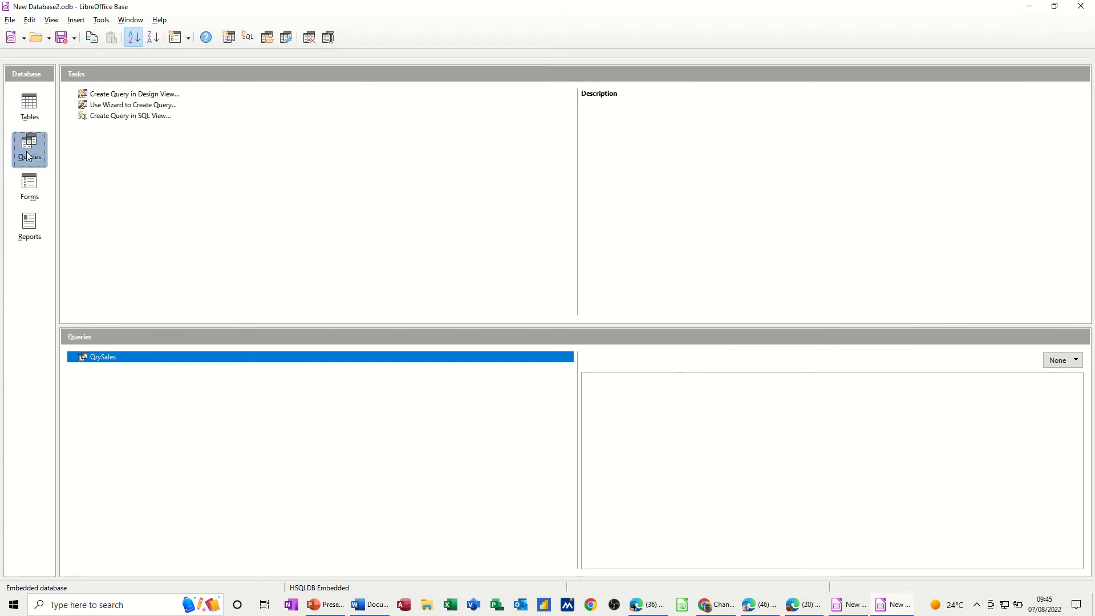
pyautogui.moveTo(228, 37)
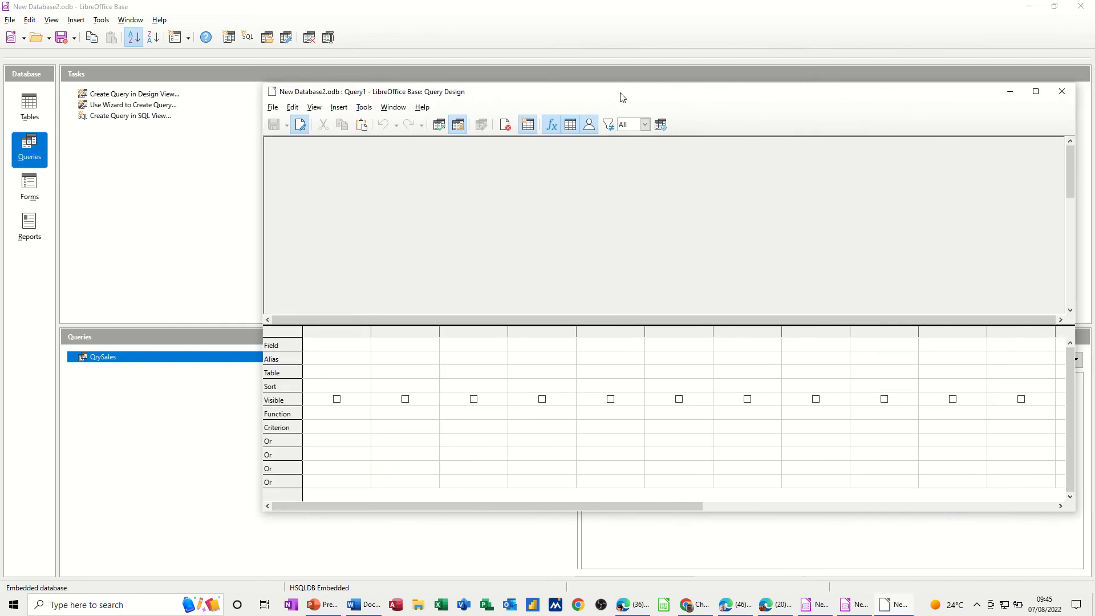
pyautogui.moveTo(621, 91); pyautogui.dragTo(490, 81)
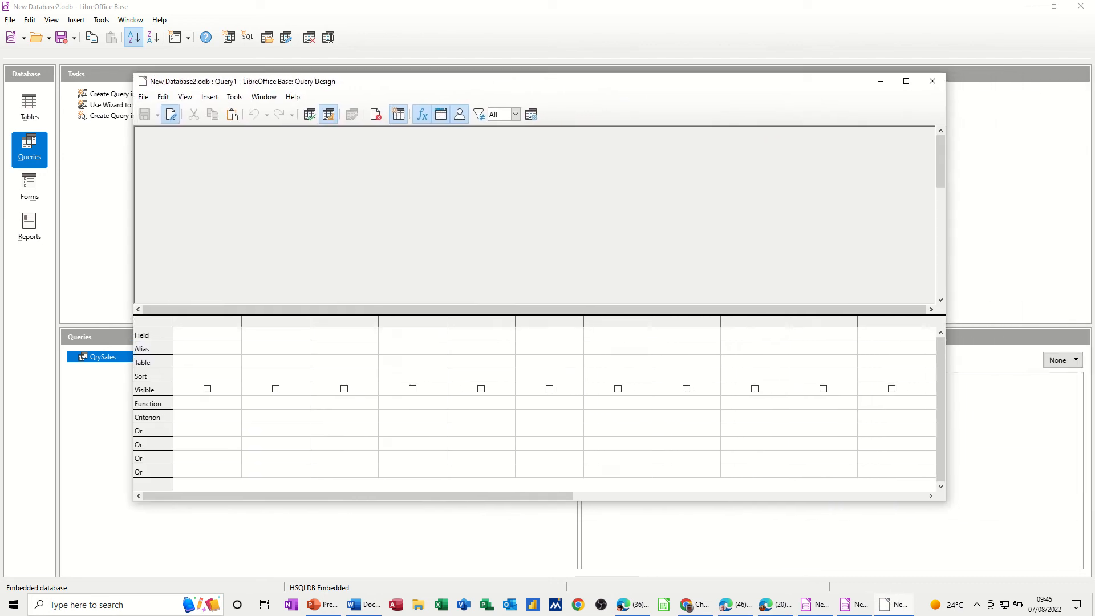
pyautogui.click(308, 114)
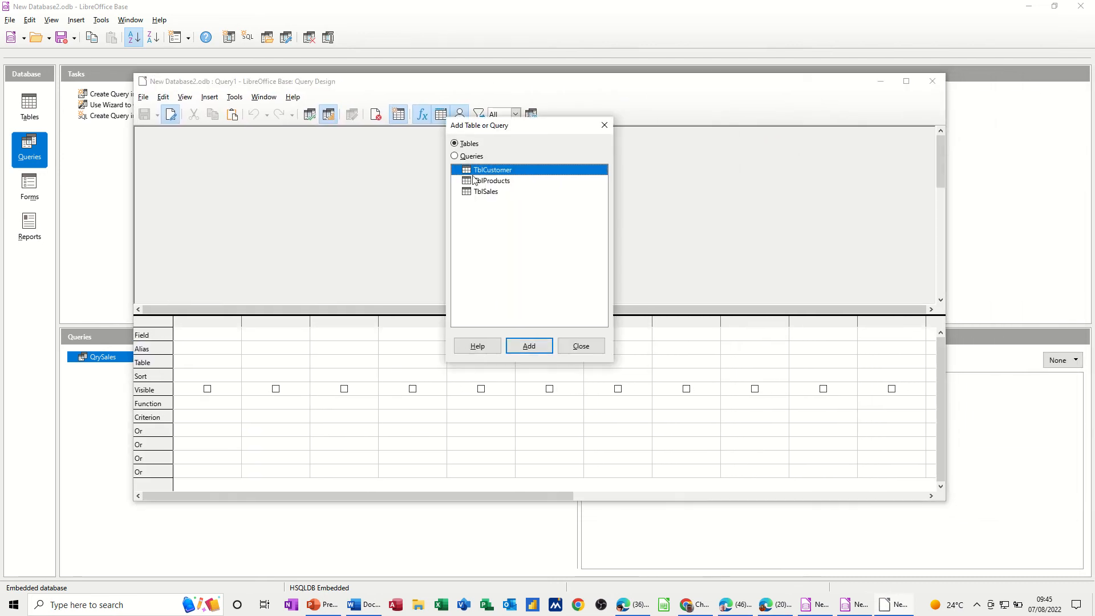
pyautogui.moveTo(497, 344)
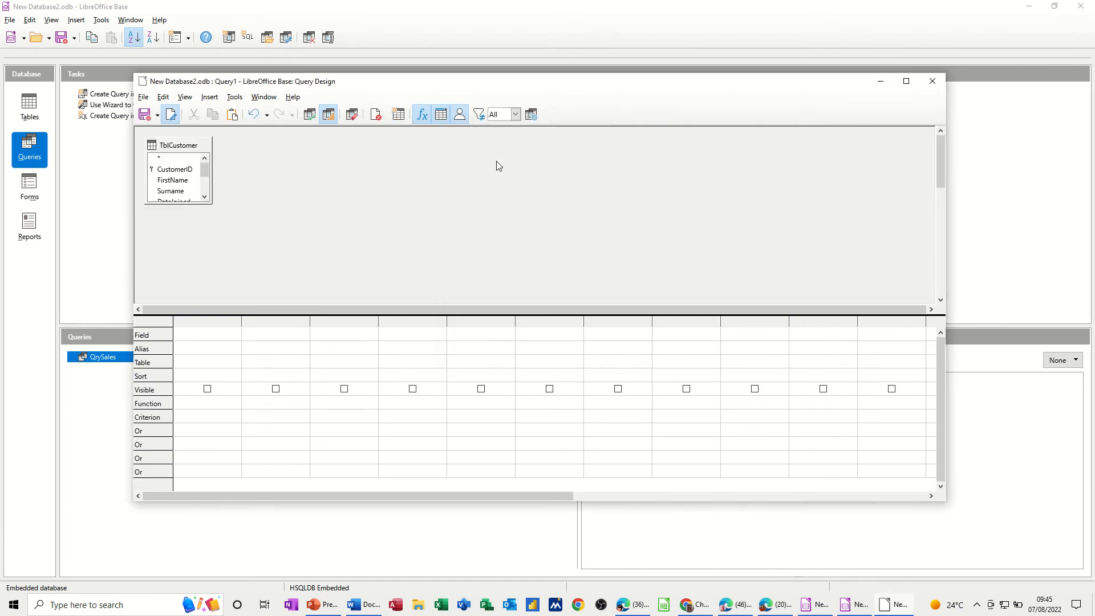
pyautogui.moveTo(199, 207)
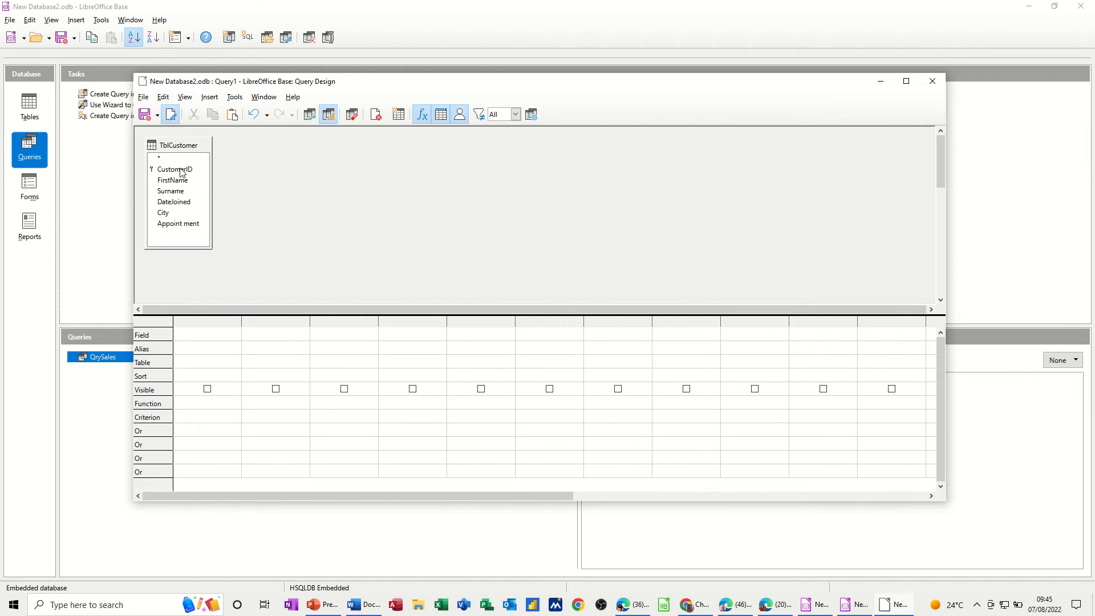
# Add all six TblCustomer fields, CustomerID through Appointment, to the query grid
pyautogui.doubleClick(172, 169)
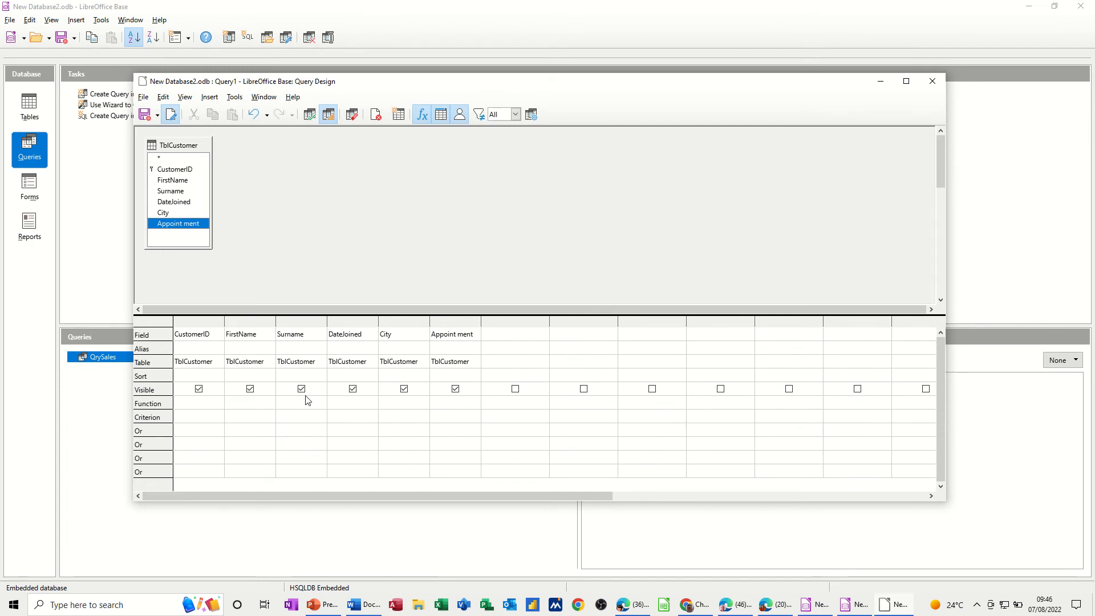
pyautogui.moveTo(336, 394)
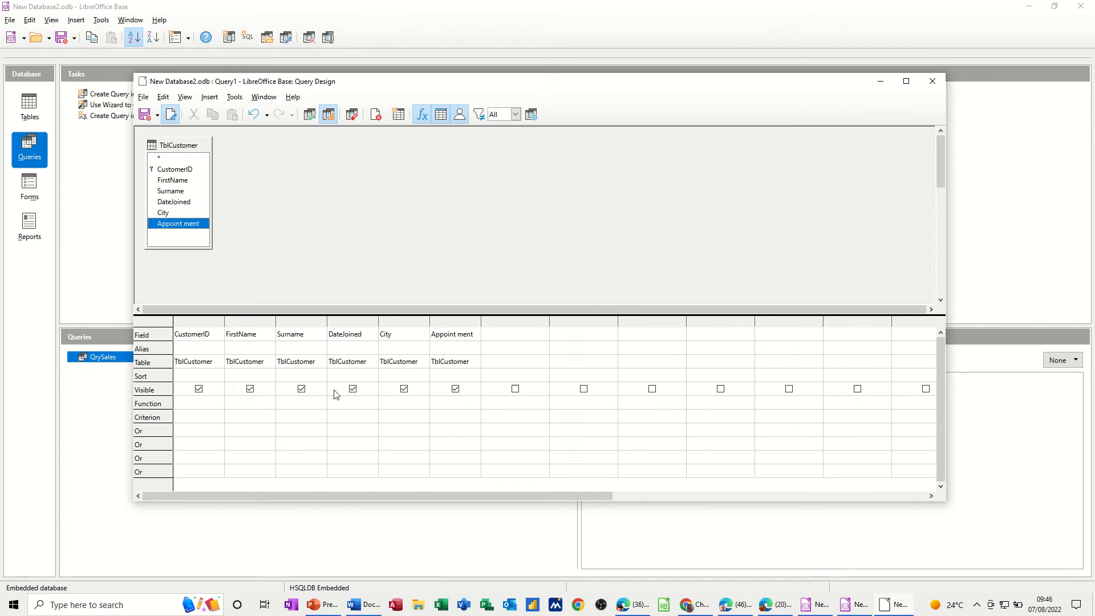
# Give the DateJoined column the criterion >1/1/2020
pyautogui.click(351, 403)
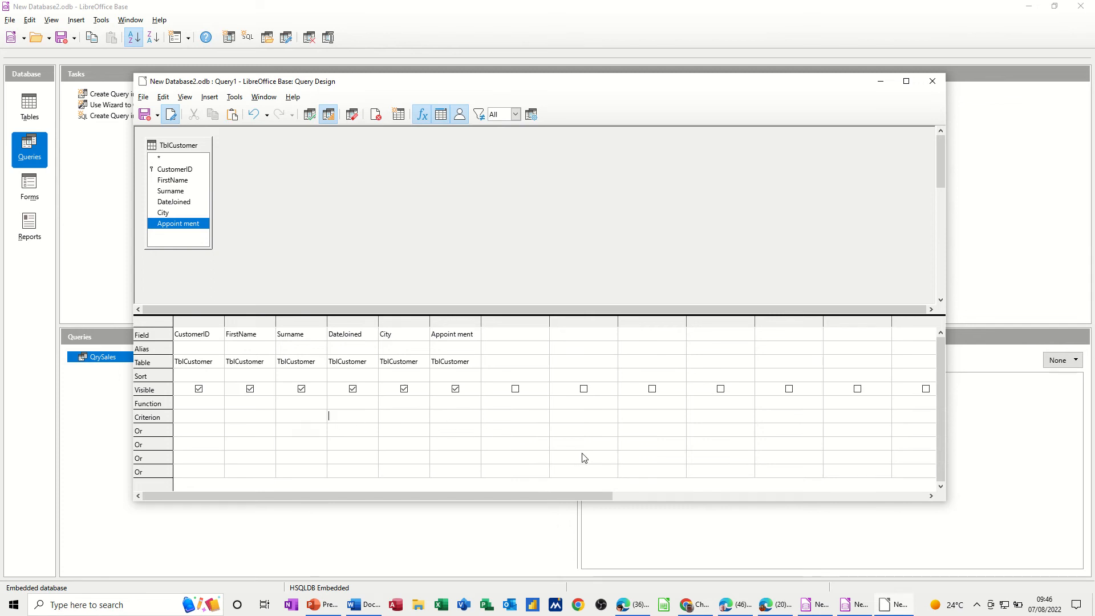
pyautogui.moveTo(762, 382)
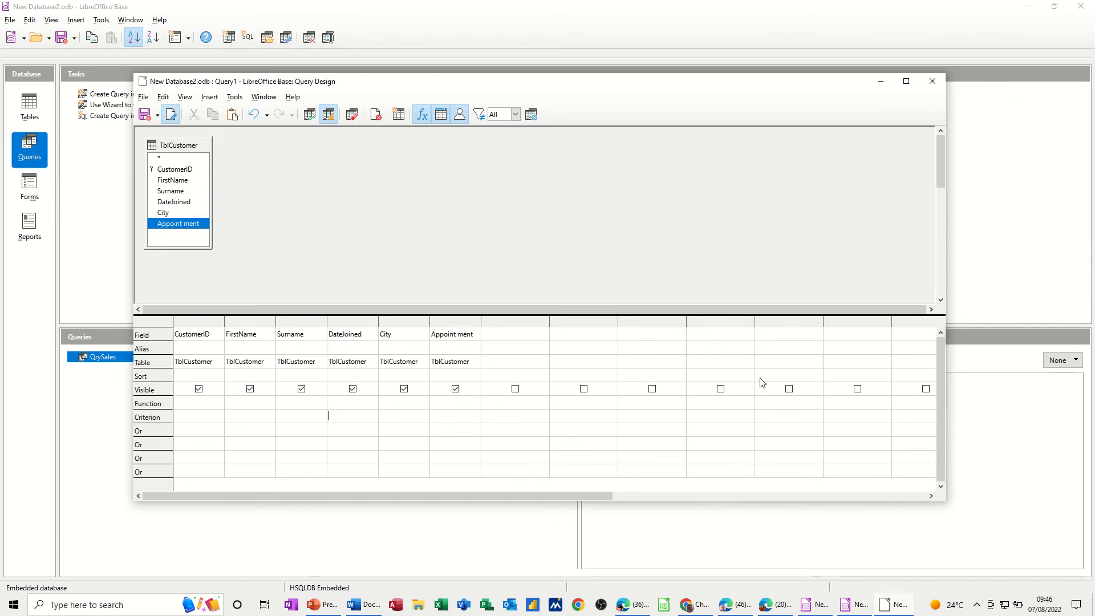
pyautogui.write('>')
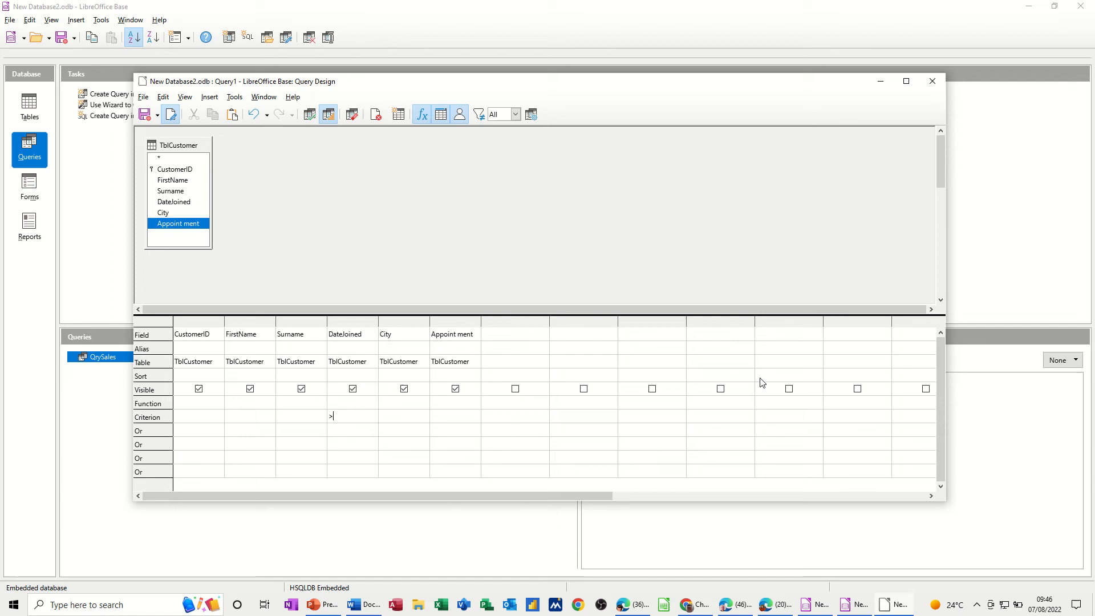
pyautogui.write('1/1/')
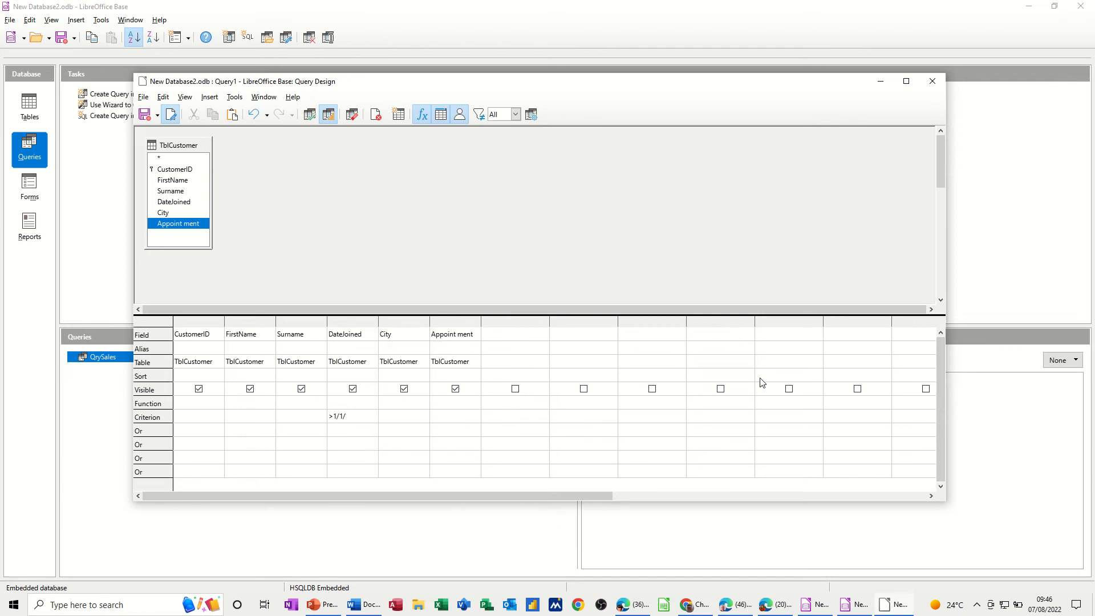
pyautogui.write('2020#')
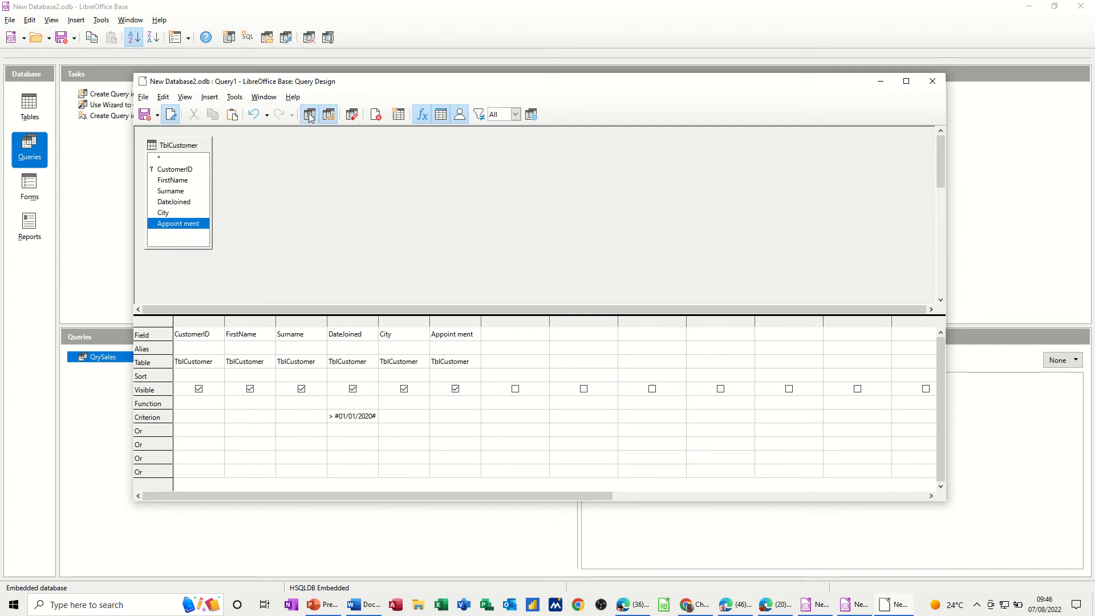
# Run the date-filtered query, returning two customers, and bring up the Save As dialog
pyautogui.click(308, 114)
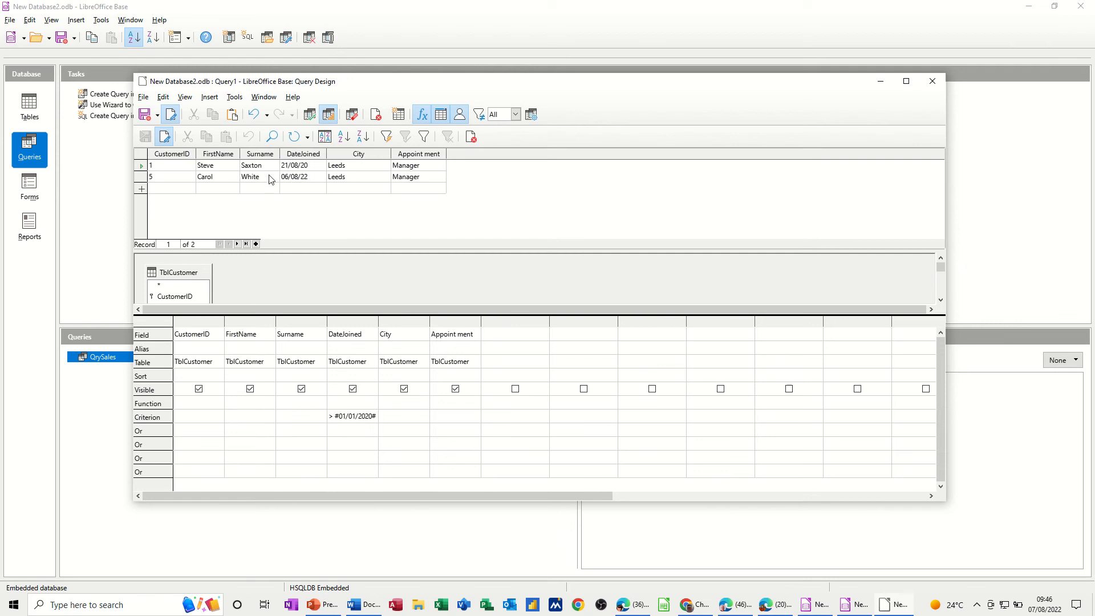
pyautogui.click(349, 429)
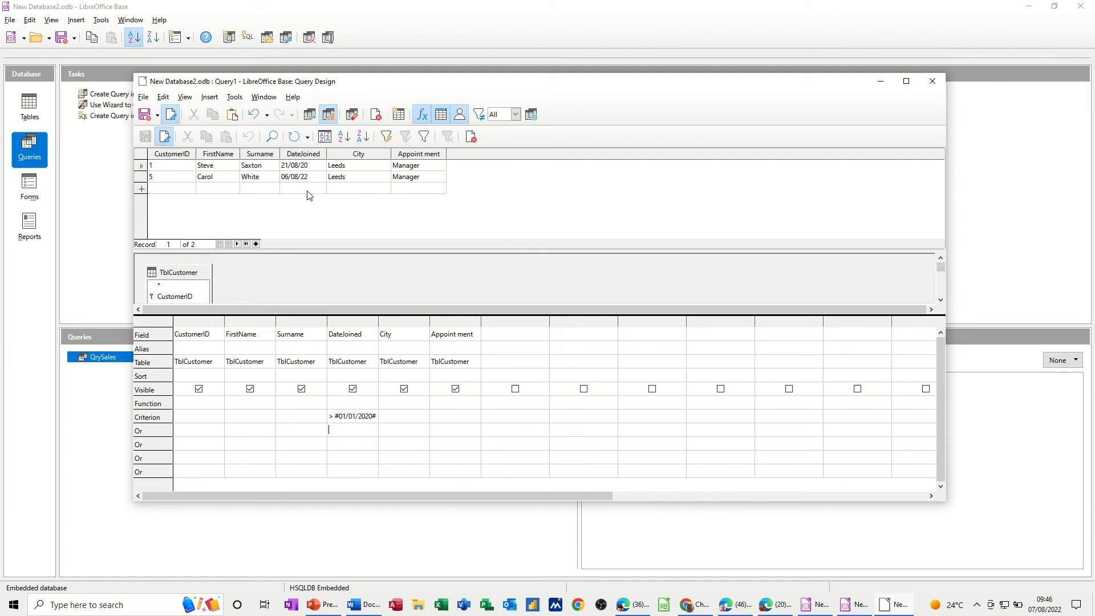
pyautogui.click(143, 113)
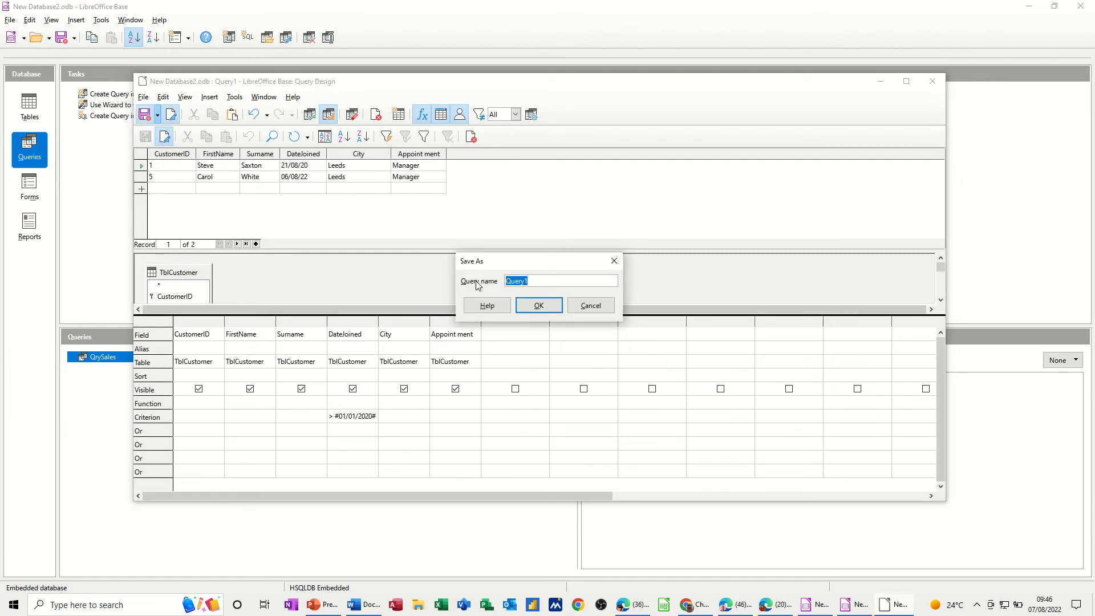
# Save the query as QryAfter 2020 and close its design window
pyautogui.write('QryAfter 2020')
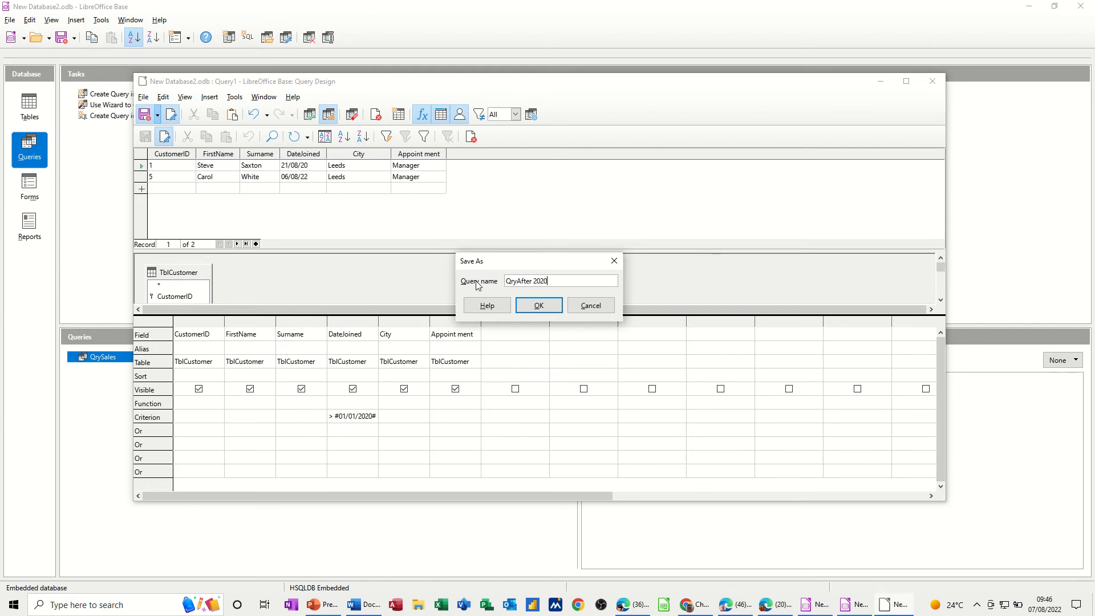
pyautogui.click(538, 306)
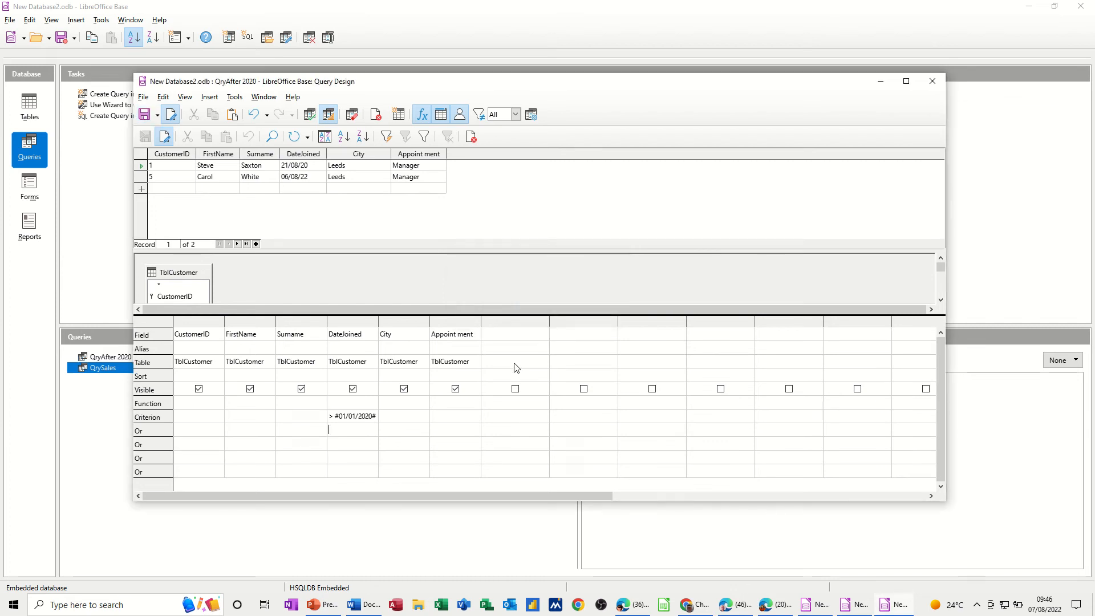
pyautogui.click(932, 80)
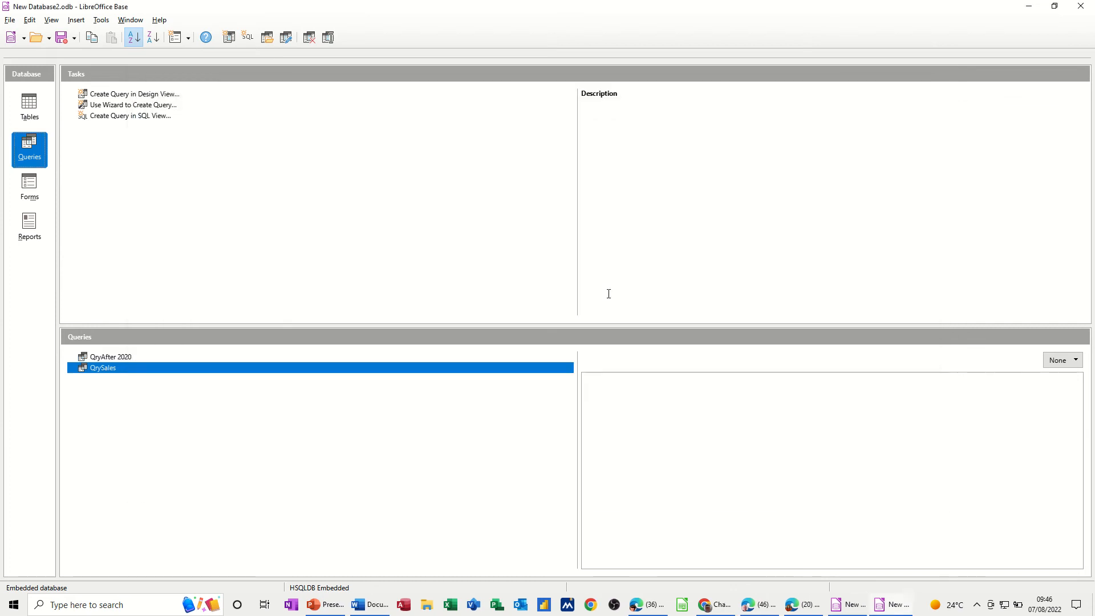
pyautogui.moveTo(157, 436)
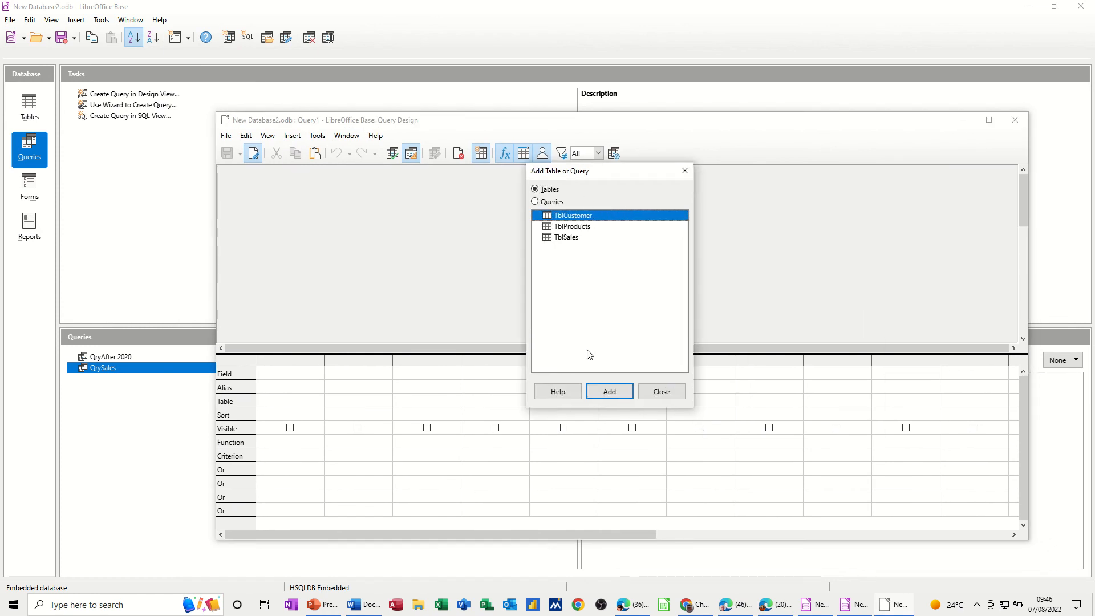
# Add TblCustomer to a second new query and place its fields in the grid
pyautogui.click(610, 392)
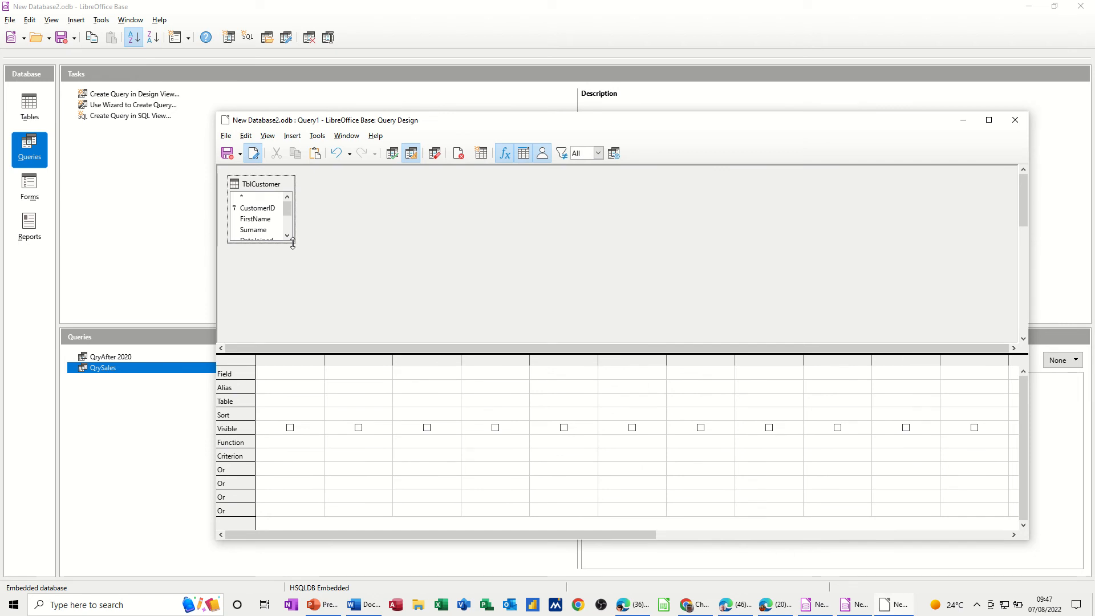
pyautogui.doubleClick(258, 208)
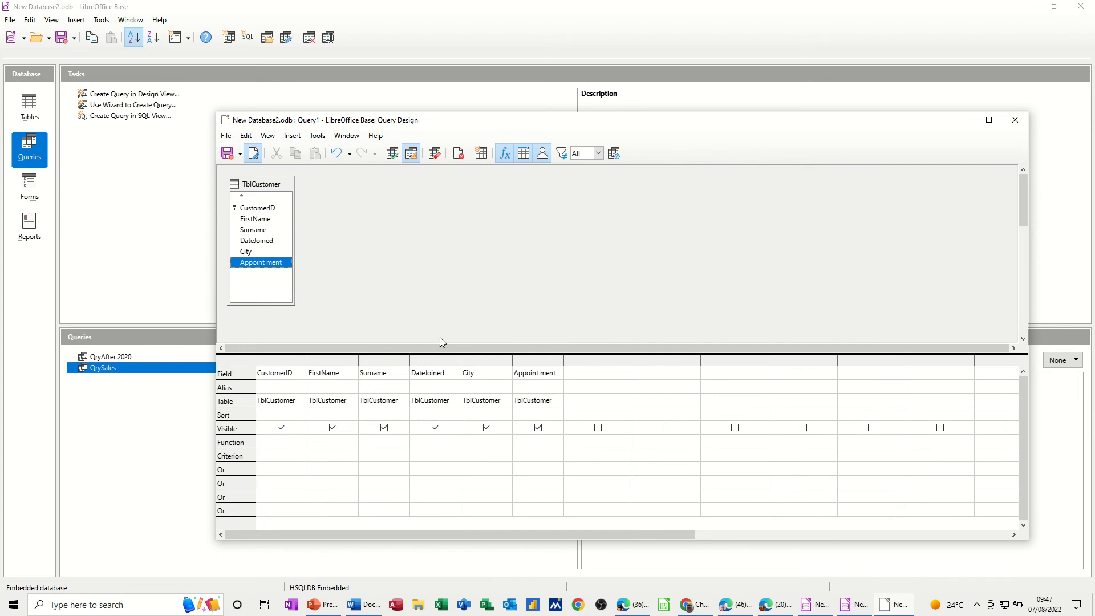
pyautogui.moveTo(467, 443)
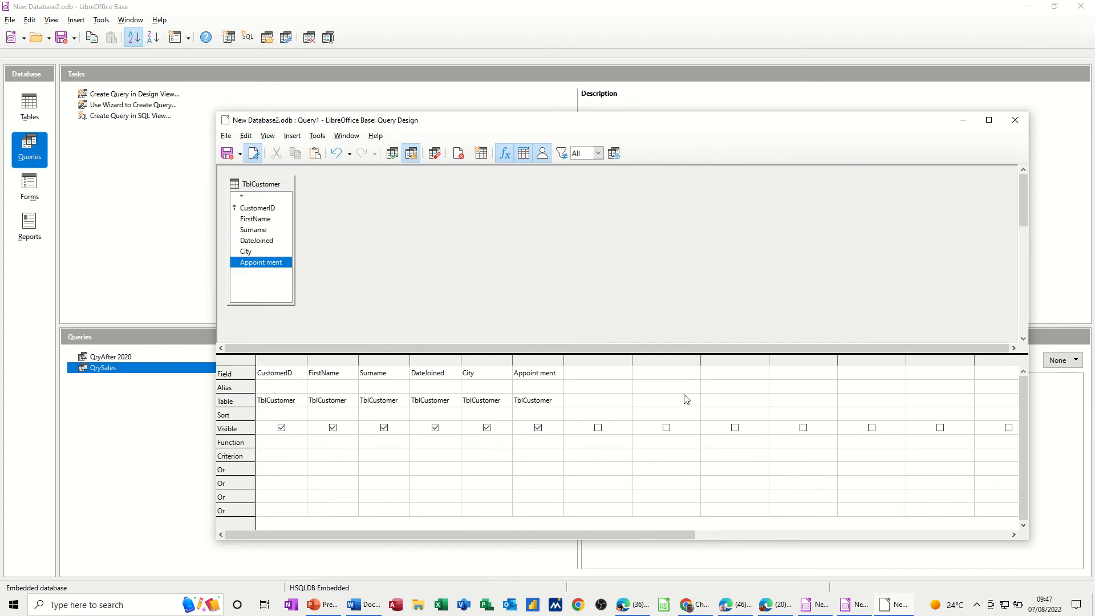
# Filter City to Leeds and run the query, returning three customers
pyautogui.write('Leeds')
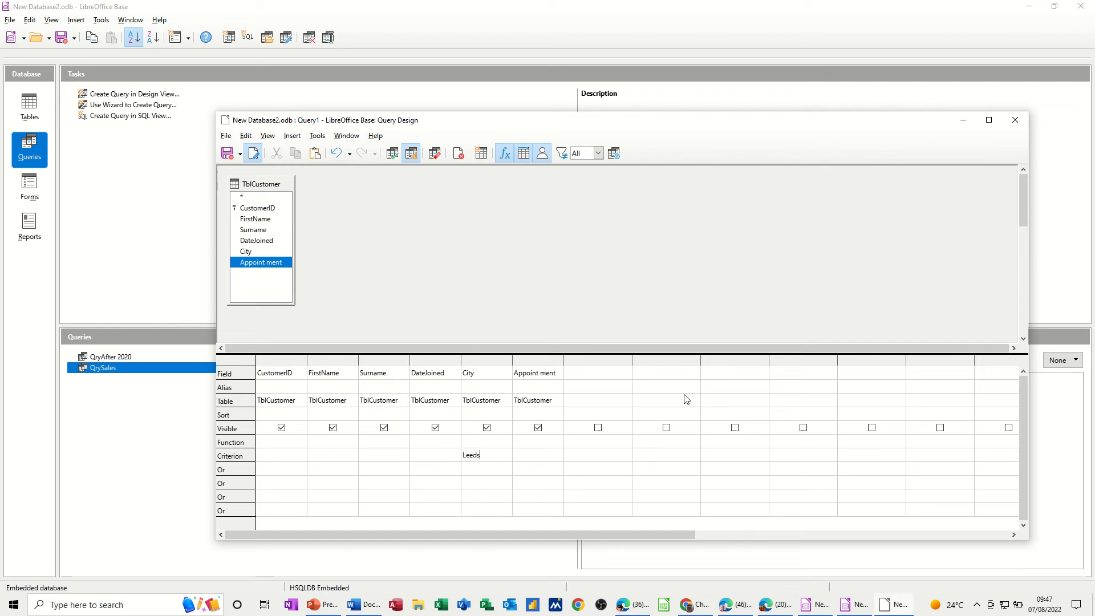
pyautogui.moveTo(399, 177)
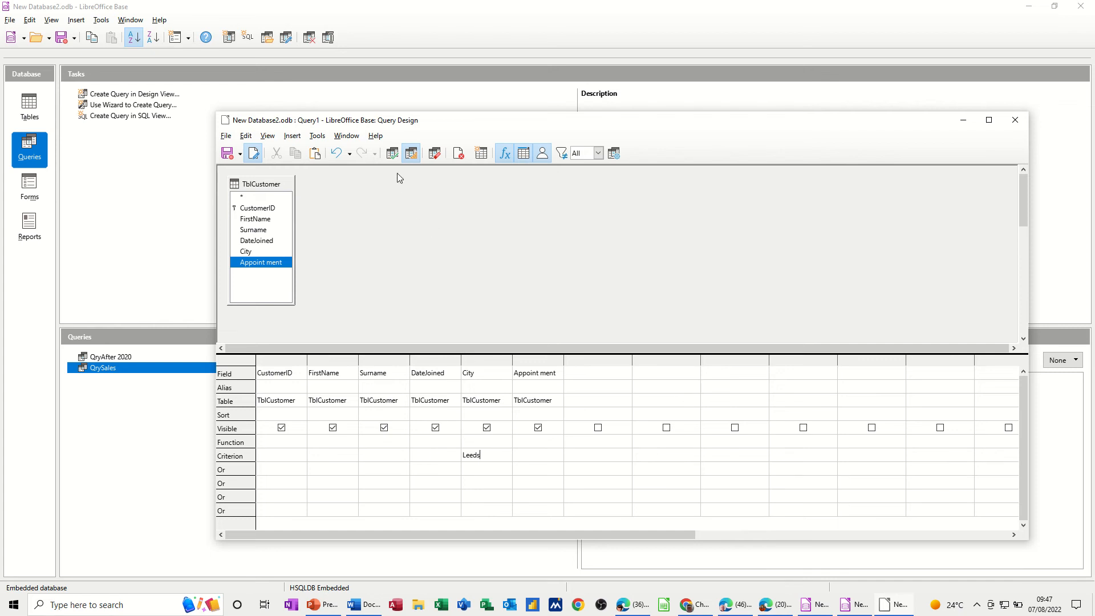
pyautogui.click(251, 153)
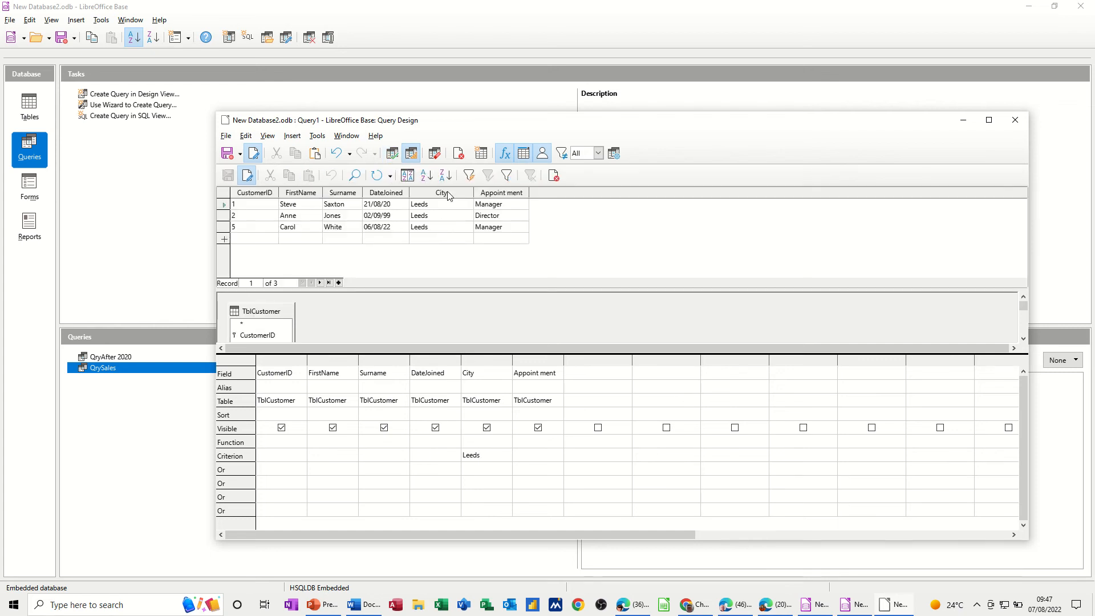
# Replace the City criterion with Bradford and run again, returning one customer
pyautogui.doubleClick(471, 454)
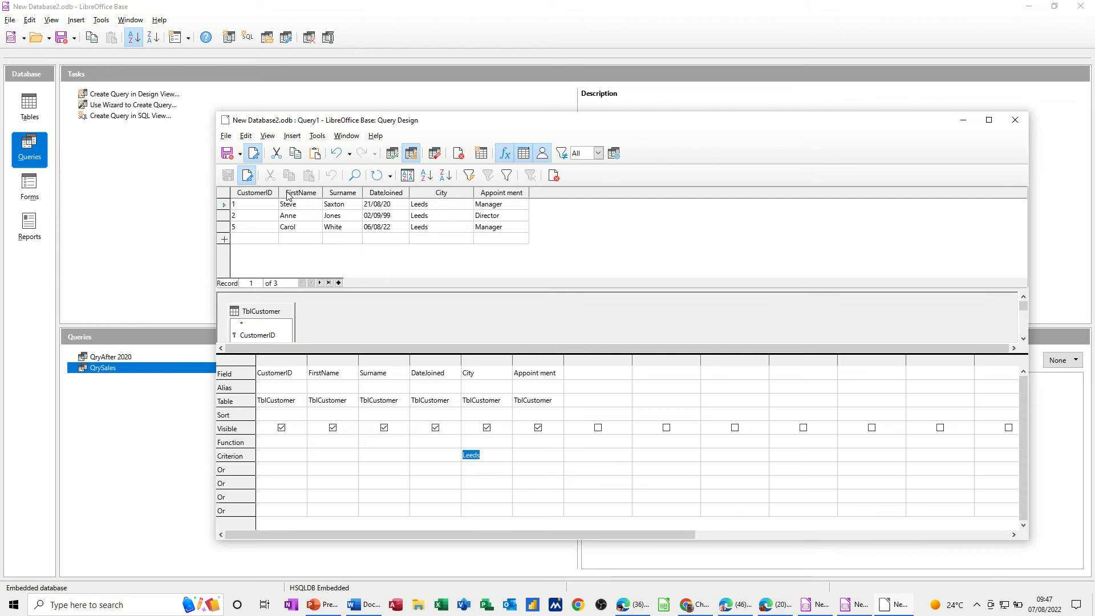
pyautogui.moveTo(673, 495)
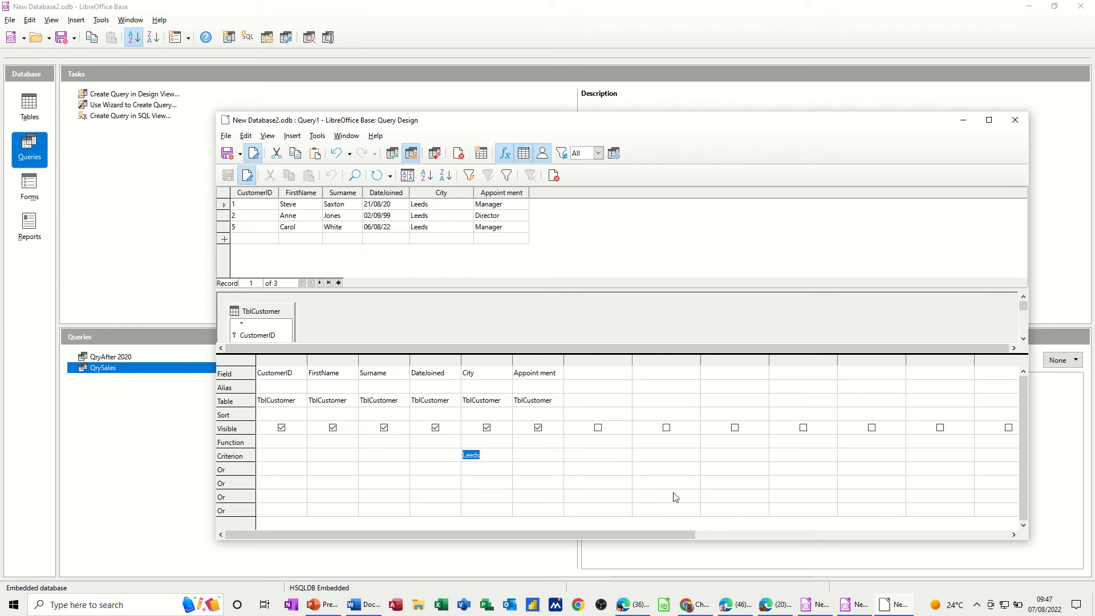
pyautogui.write('Bradf')
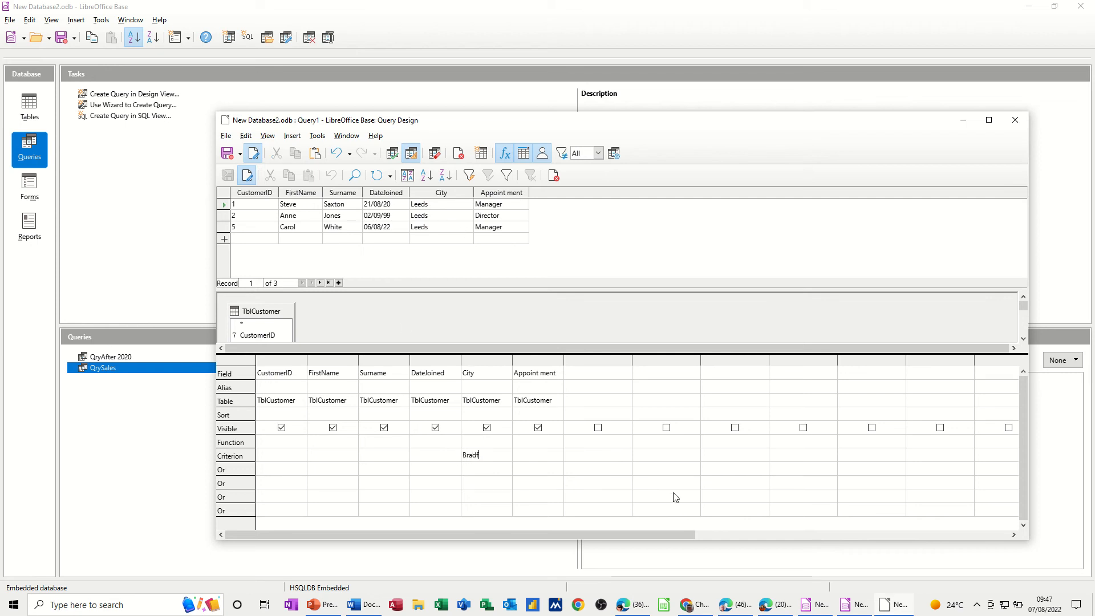
pyautogui.write("ord'")
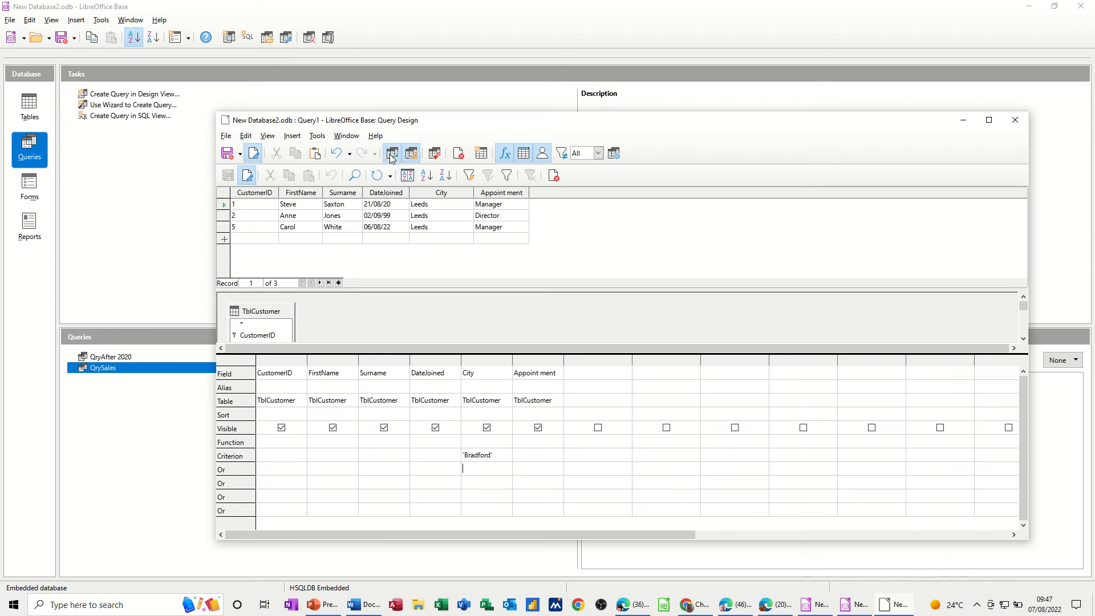
pyautogui.click(392, 153)
pyautogui.write('>')
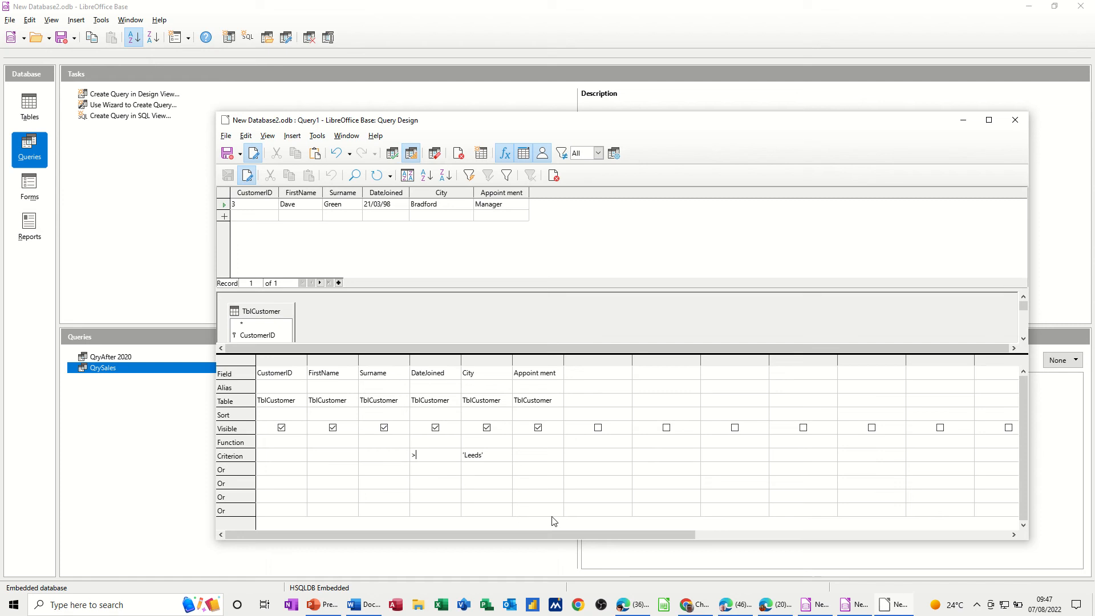
# Combine DateJoined >1/1/2020, City Leeds and Appointment Manager, returning two customers
pyautogui.write('1/1/')
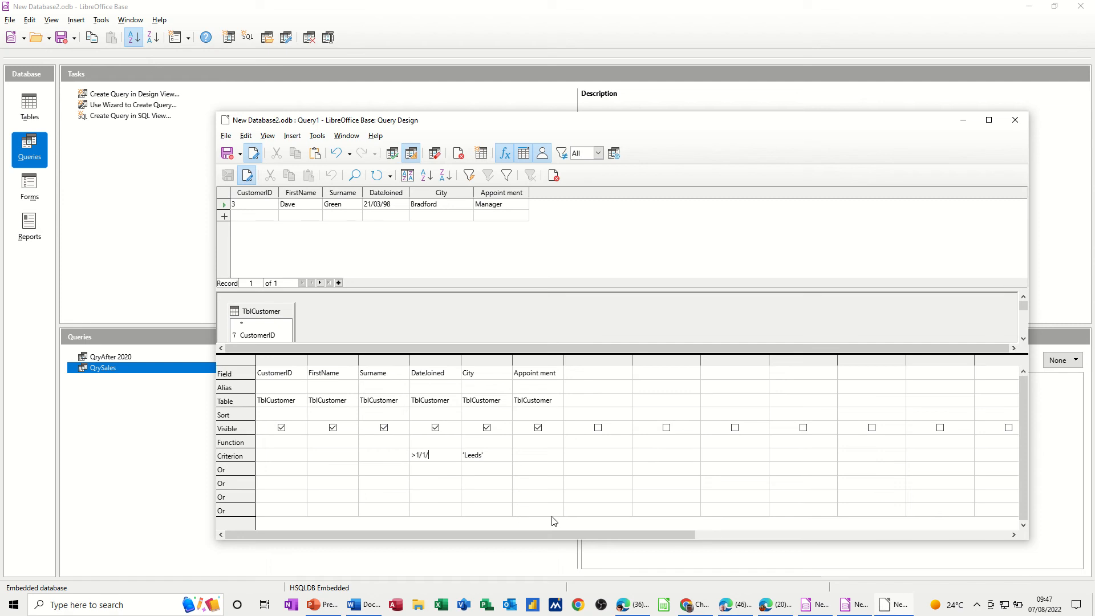
pyautogui.write('2020#')
pyautogui.click(537, 455)
pyautogui.write('M')
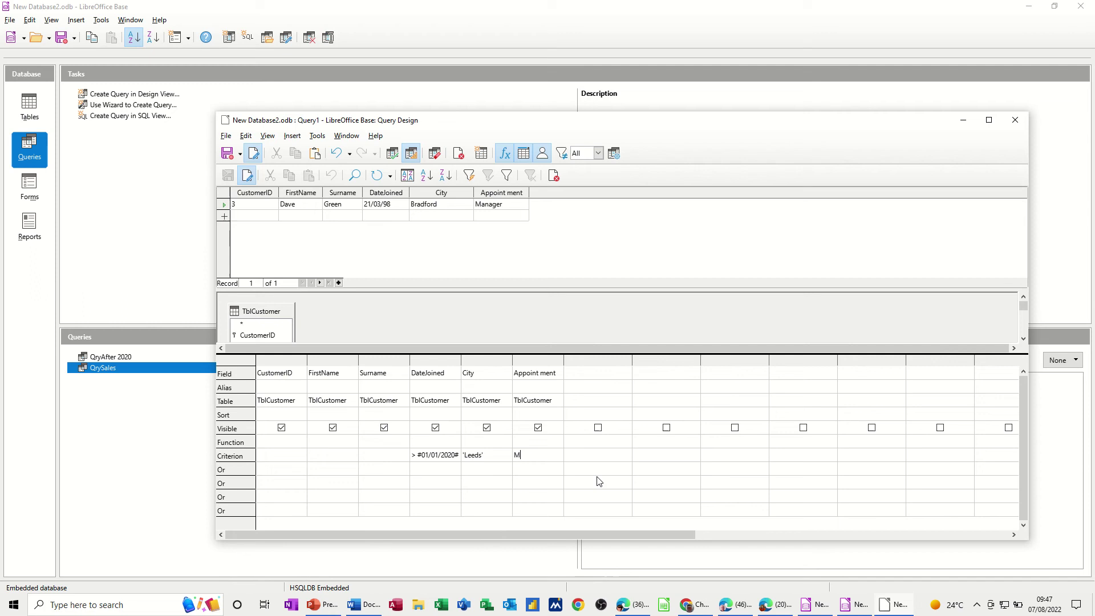
pyautogui.write("anager'")
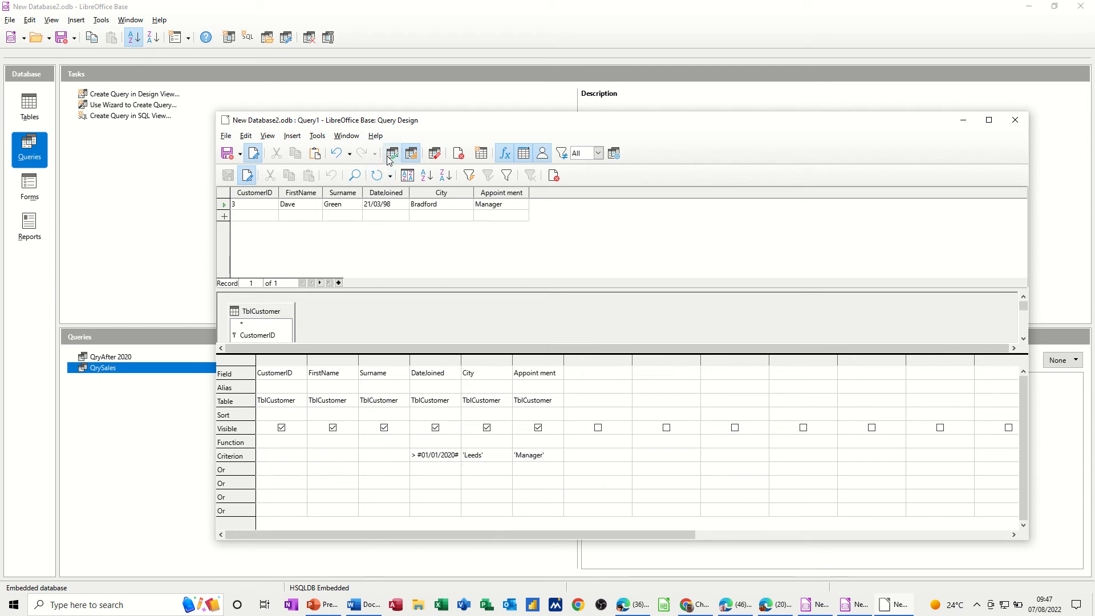
pyautogui.click(391, 153)
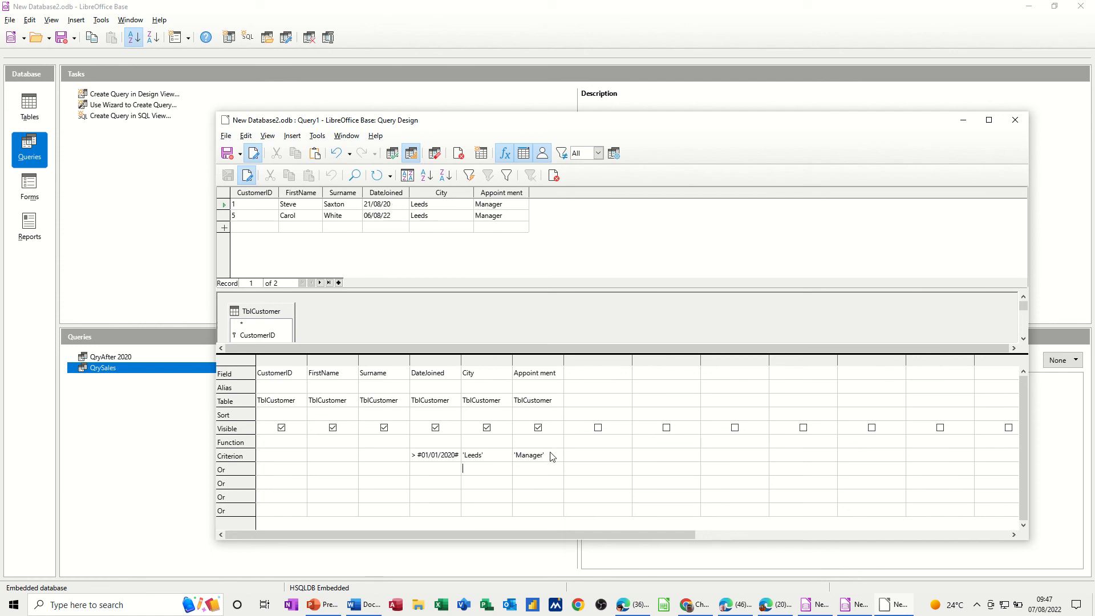
# Delete the old criteria and filter Appointment to Director, returning the Leeds and Derby customers
pyautogui.doubleClick(529, 454)
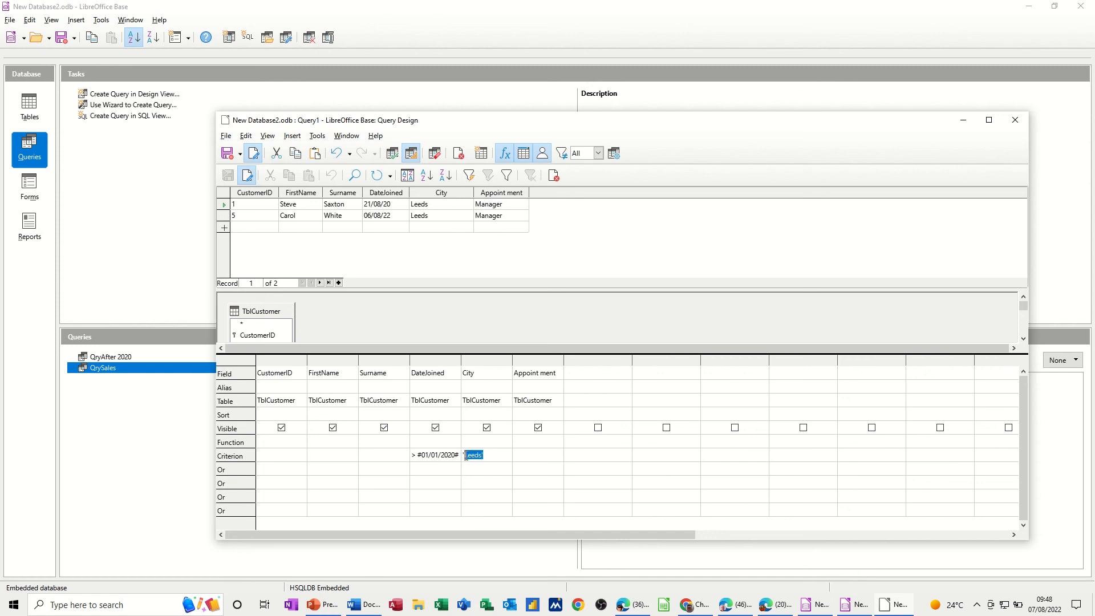
pyautogui.press('Delete')
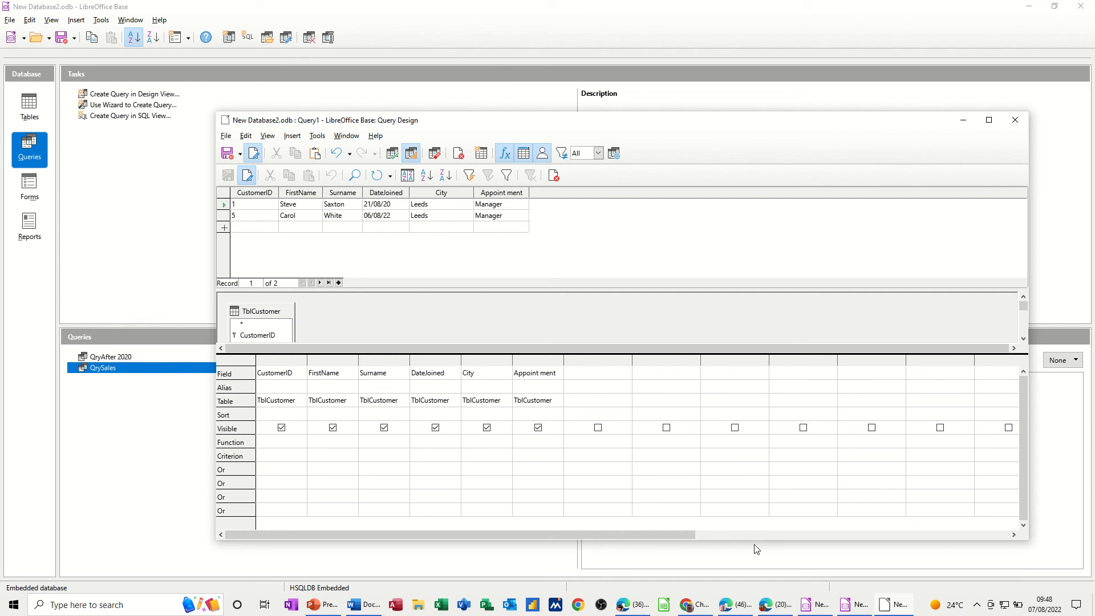
pyautogui.write('Direct')
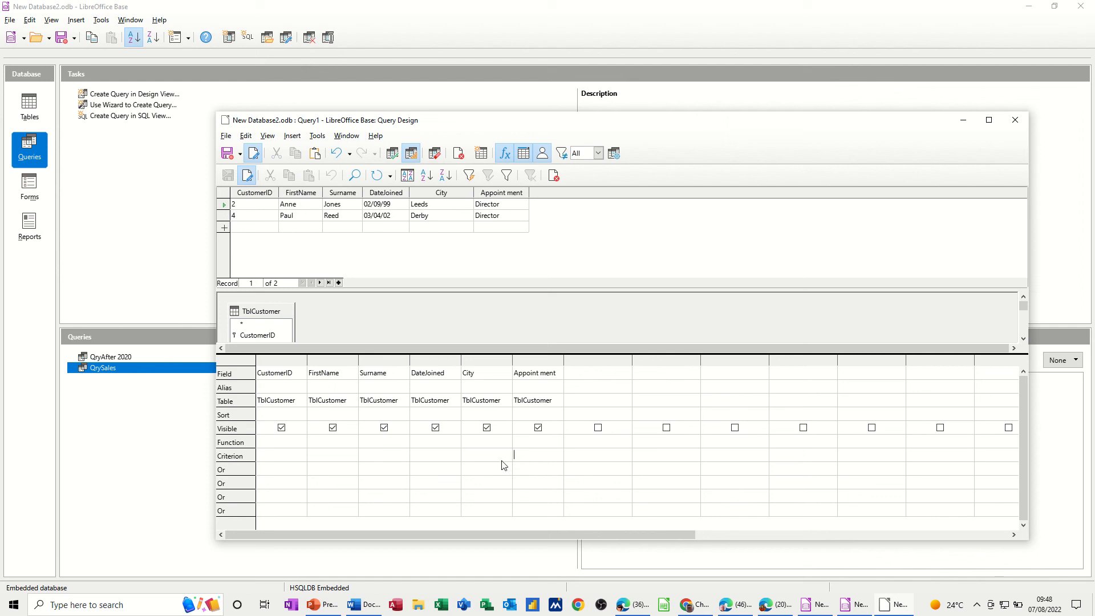
pyautogui.moveTo(412, 456)
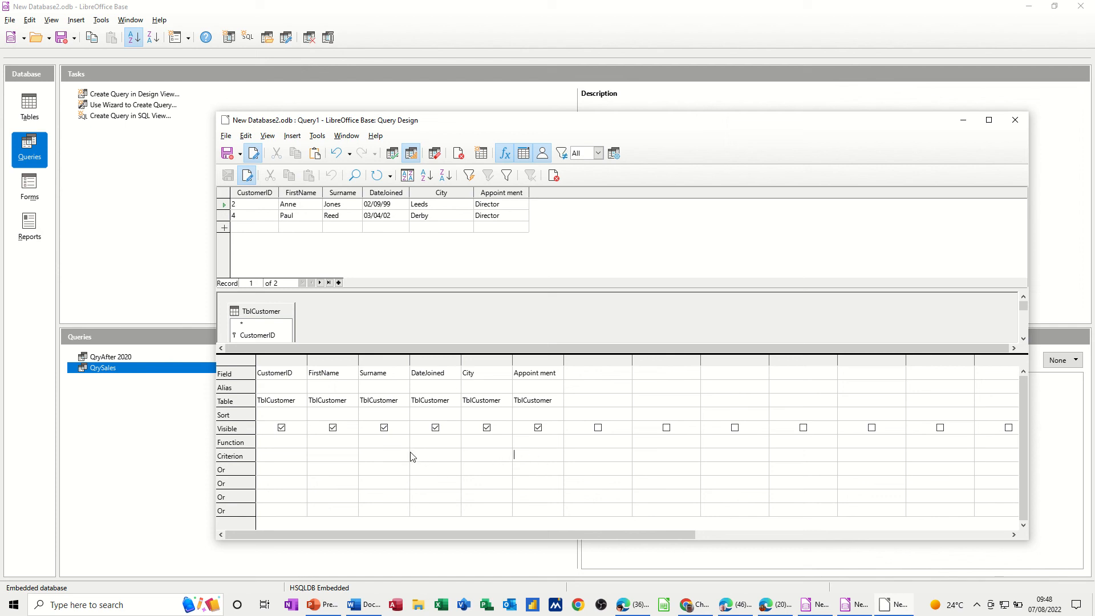
pyautogui.moveTo(359, 468)
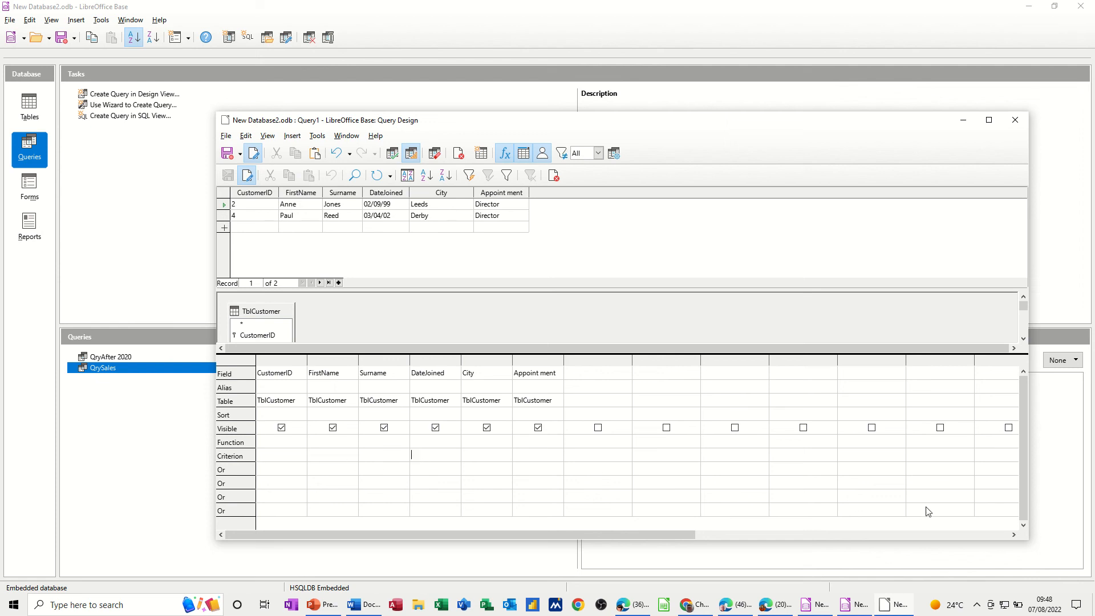
# Filter DateJoined BETWEEN 1/1/20 AND 1/1/23 and run the query
pyautogui.write('Between')
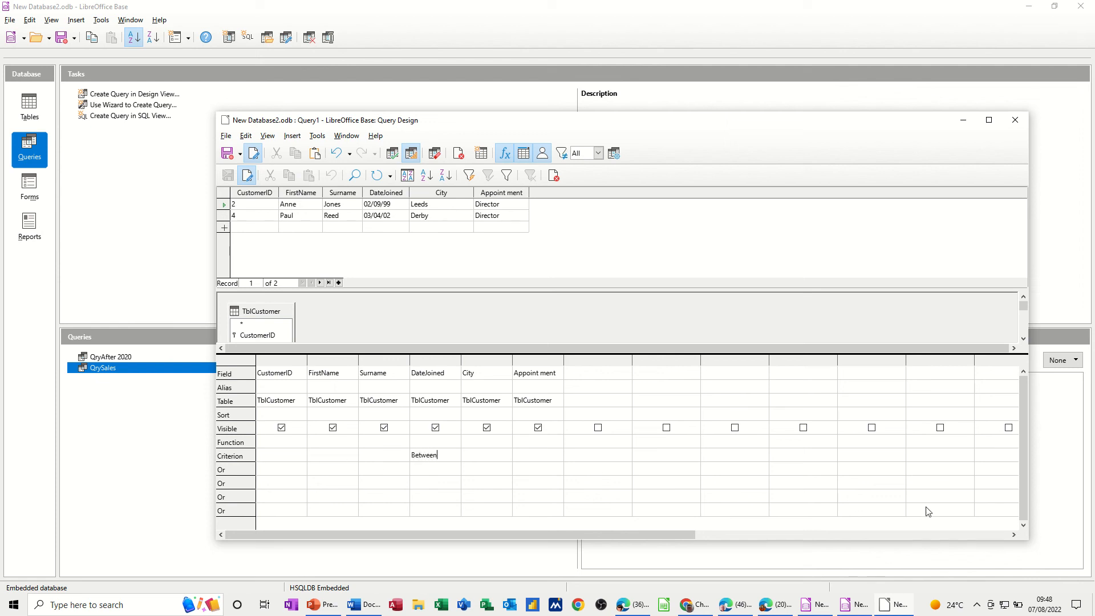
pyautogui.write('1/1')
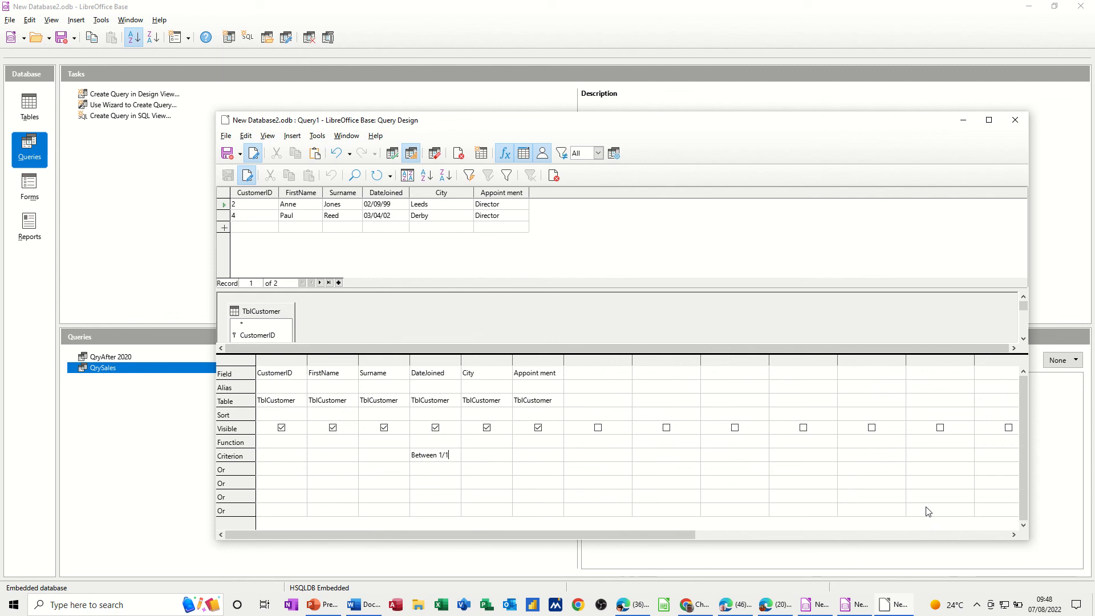
pyautogui.write('/20')
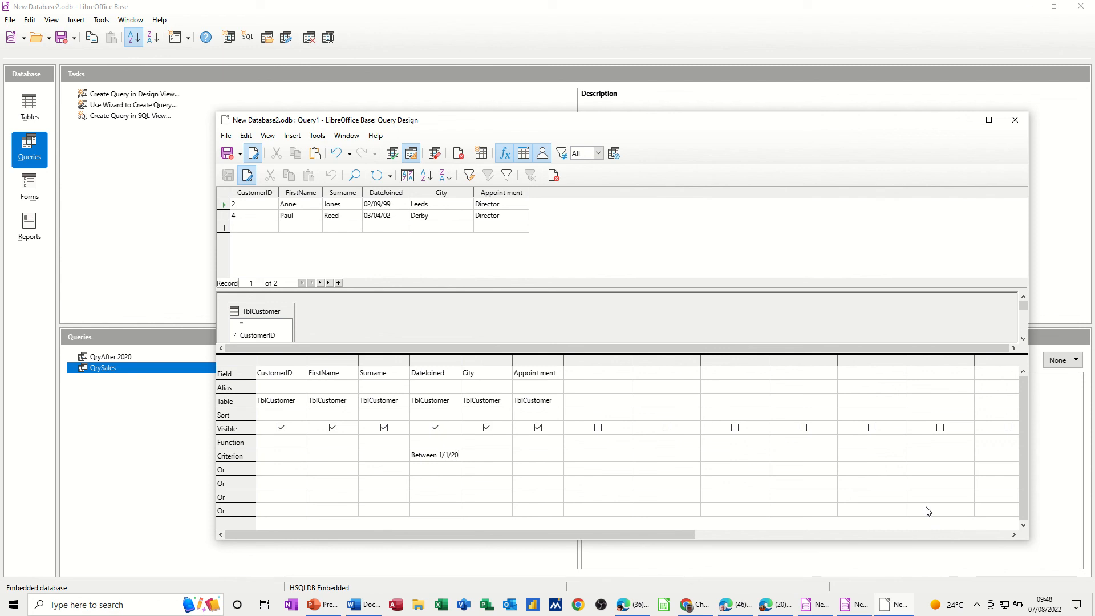
pyautogui.write('and')
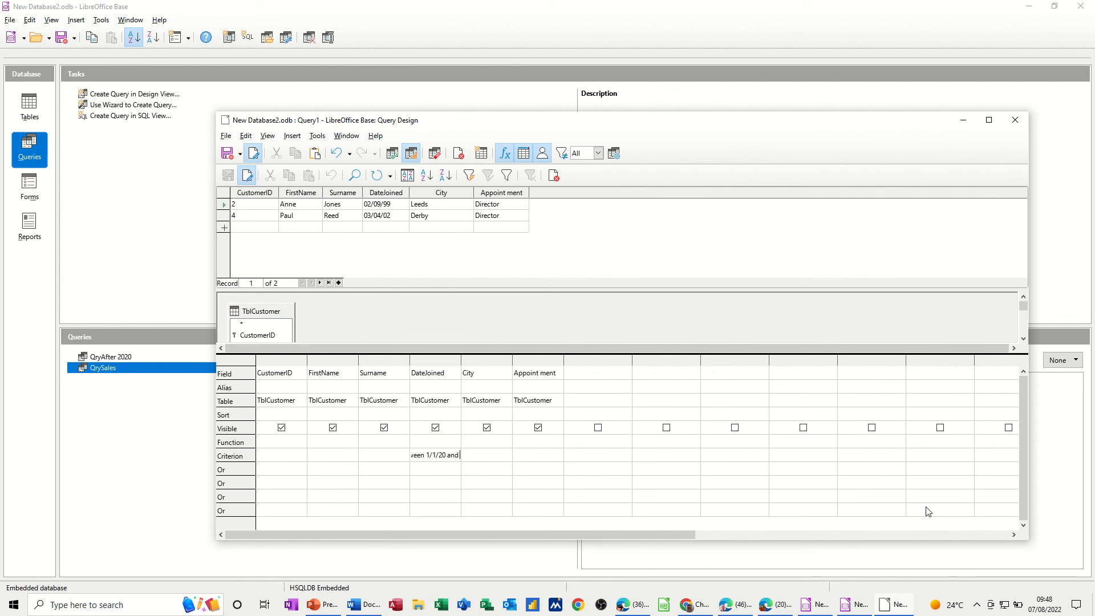
pyautogui.write('1/1/23')
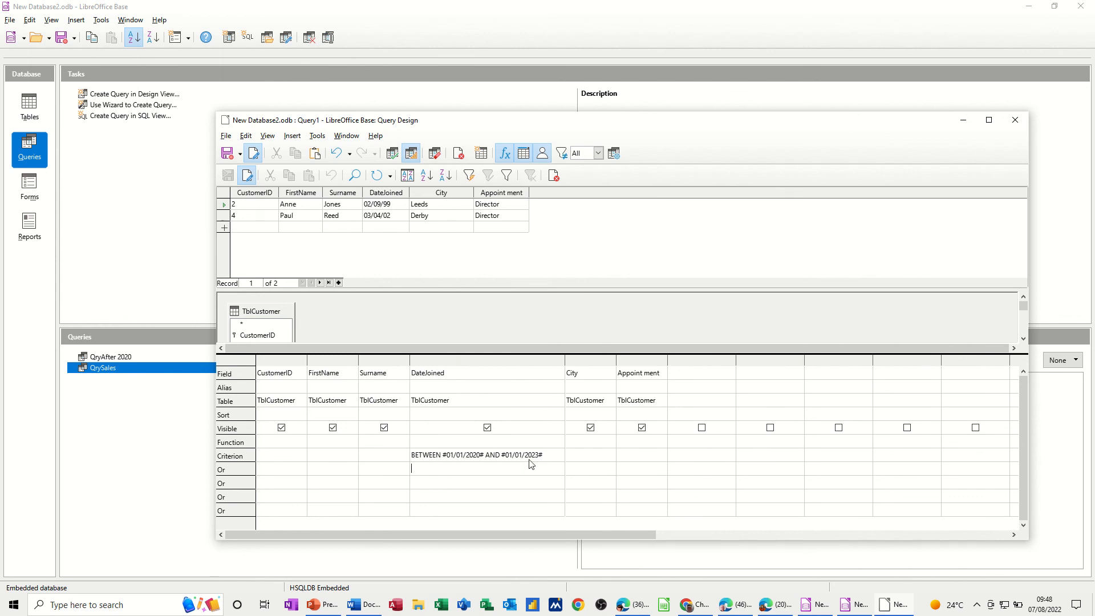
pyautogui.moveTo(492, 229)
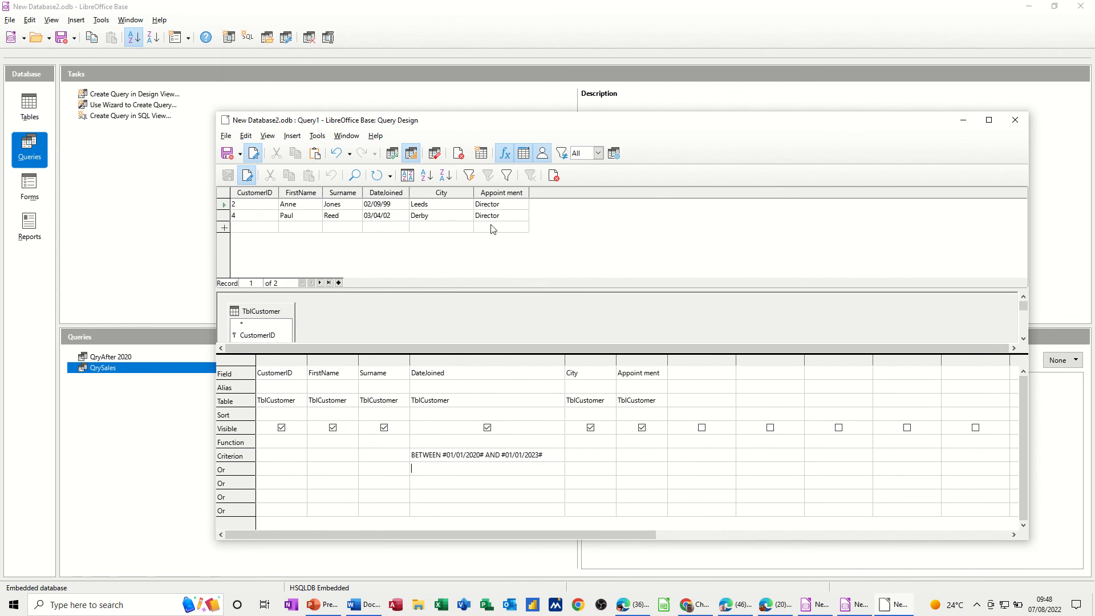
pyautogui.moveTo(392, 153)
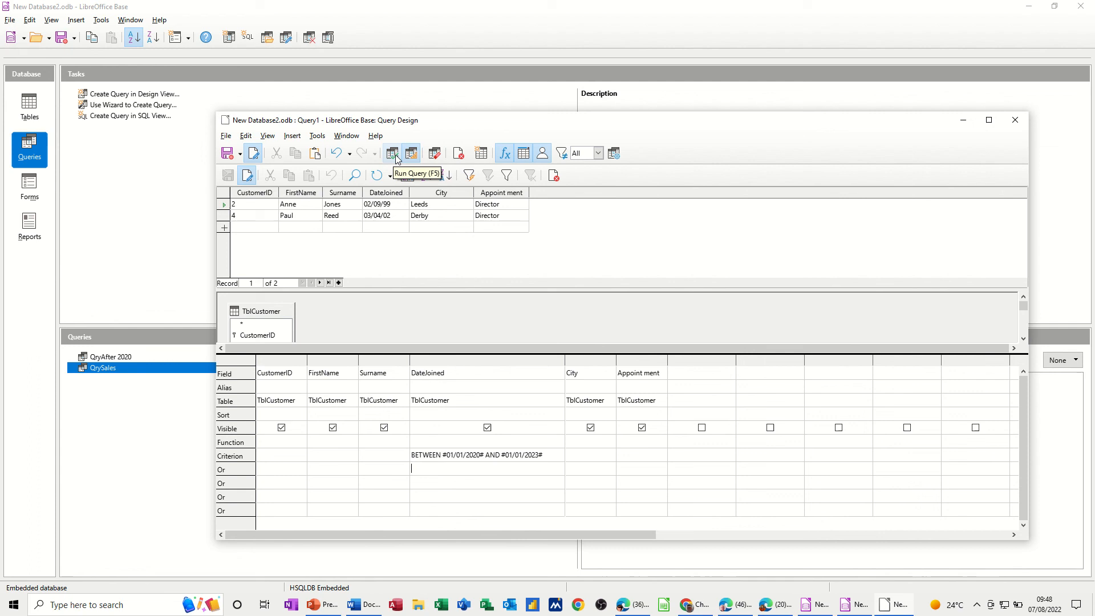
pyautogui.click(392, 152)
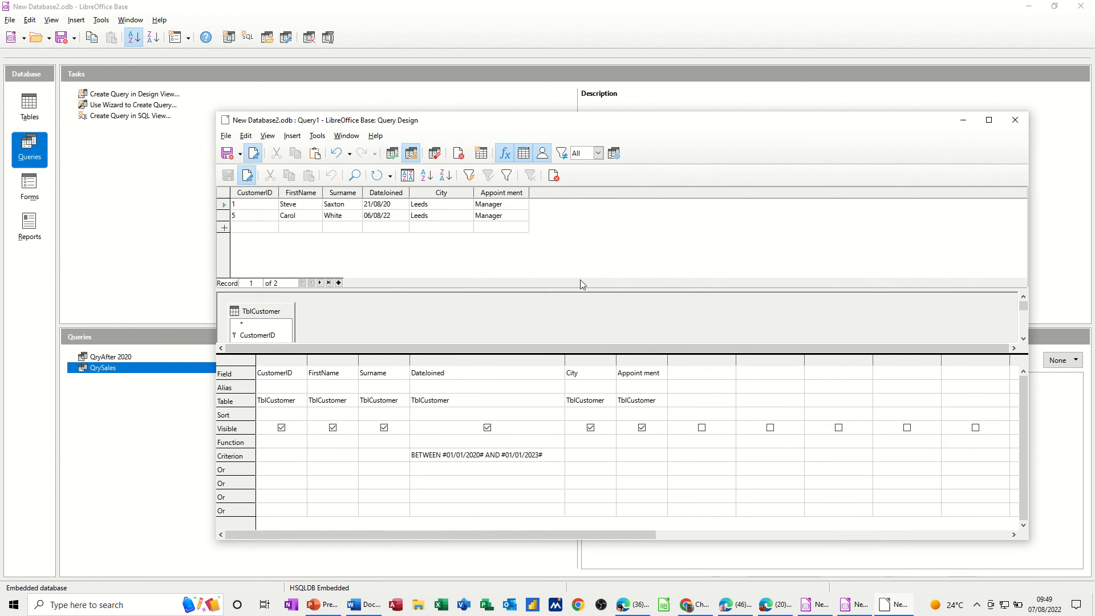
pyautogui.moveTo(482, 461)
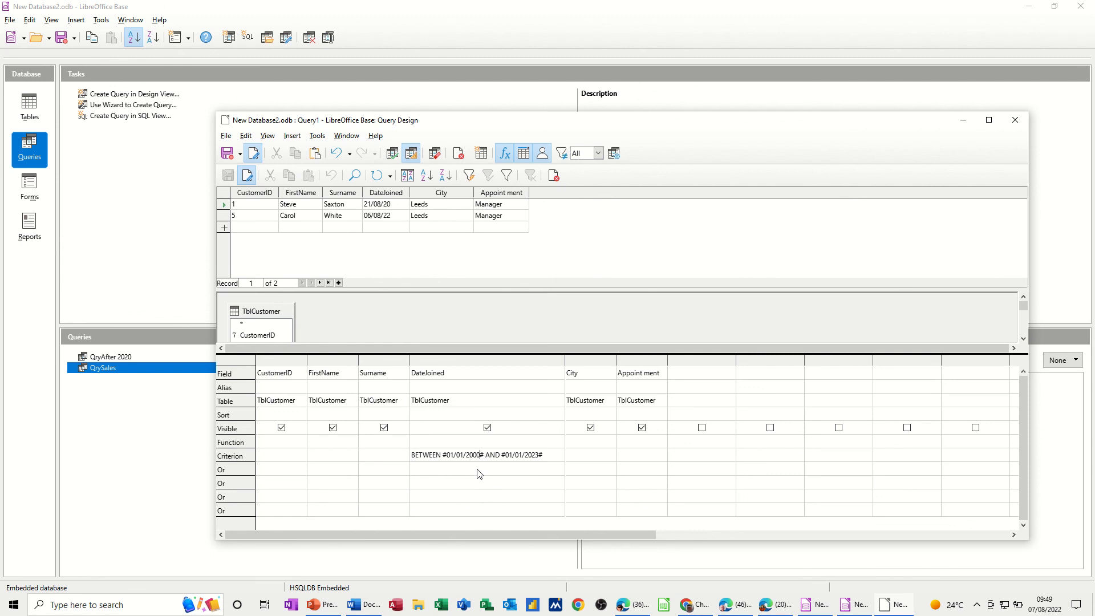
pyautogui.moveTo(393, 153)
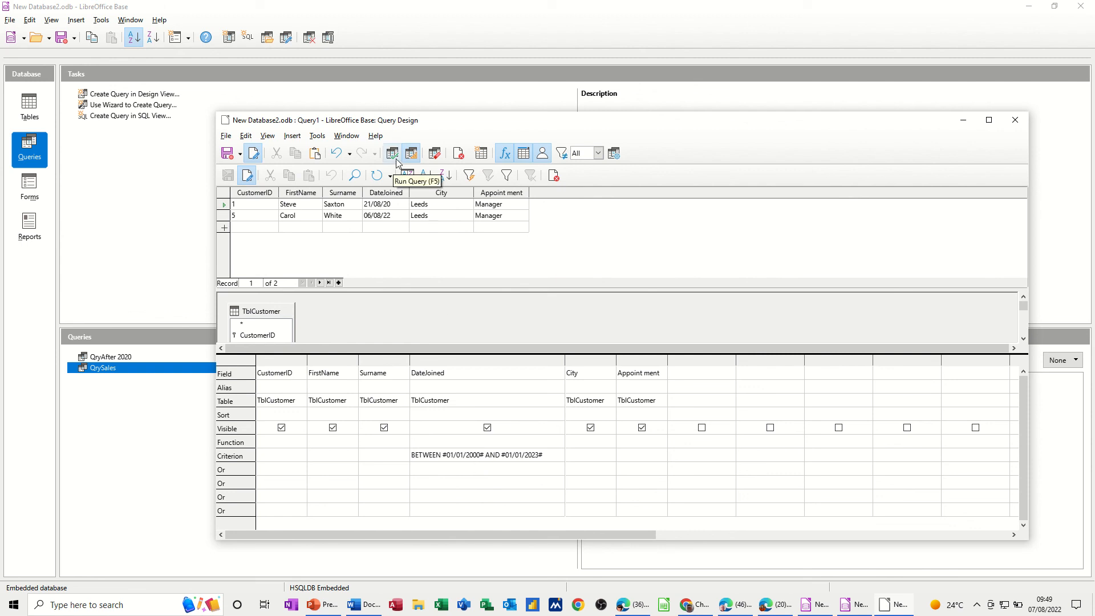
# Correct the start date to 01/01/2000 and rerun, returning three customers
pyautogui.click(392, 153)
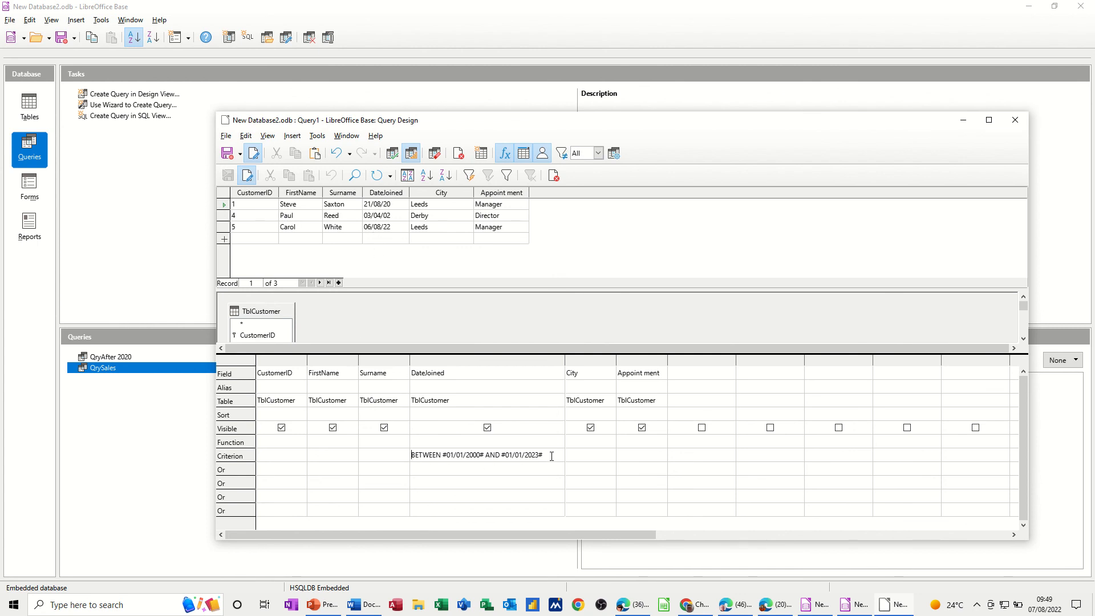
# Replace the date range with a City criterion of Leeds and run it, returning three customers
pyautogui.tripleClick(477, 456)
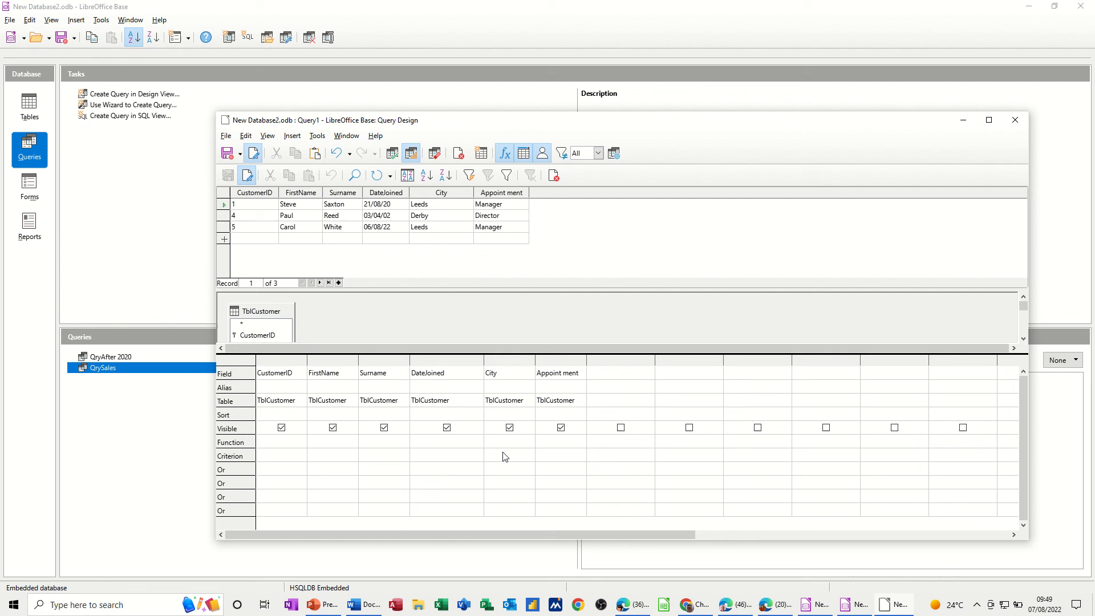
pyautogui.moveTo(285, 465)
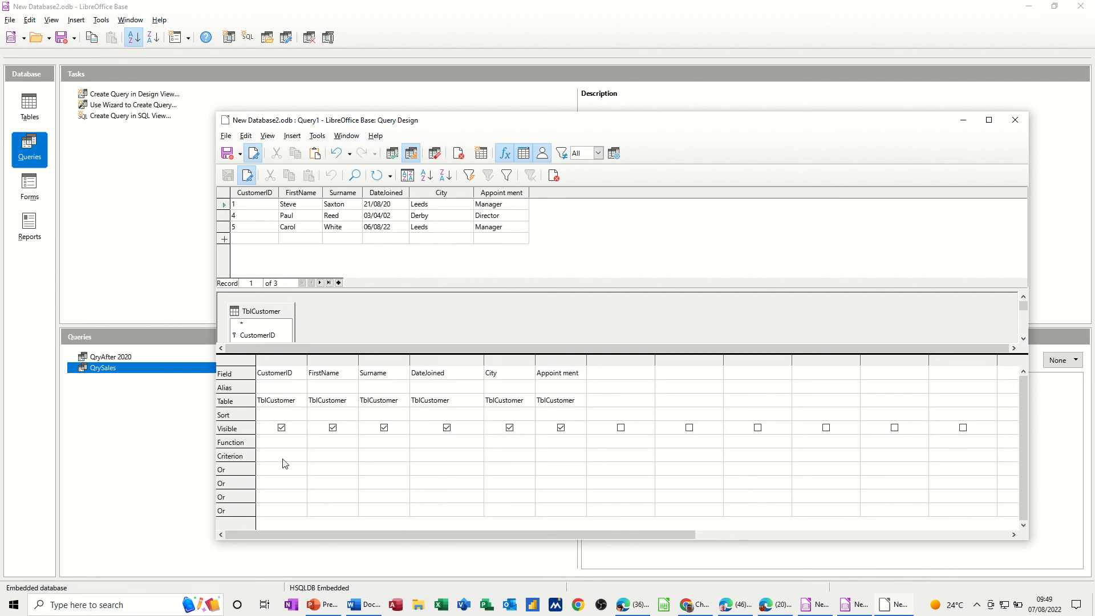
pyautogui.click(446, 454)
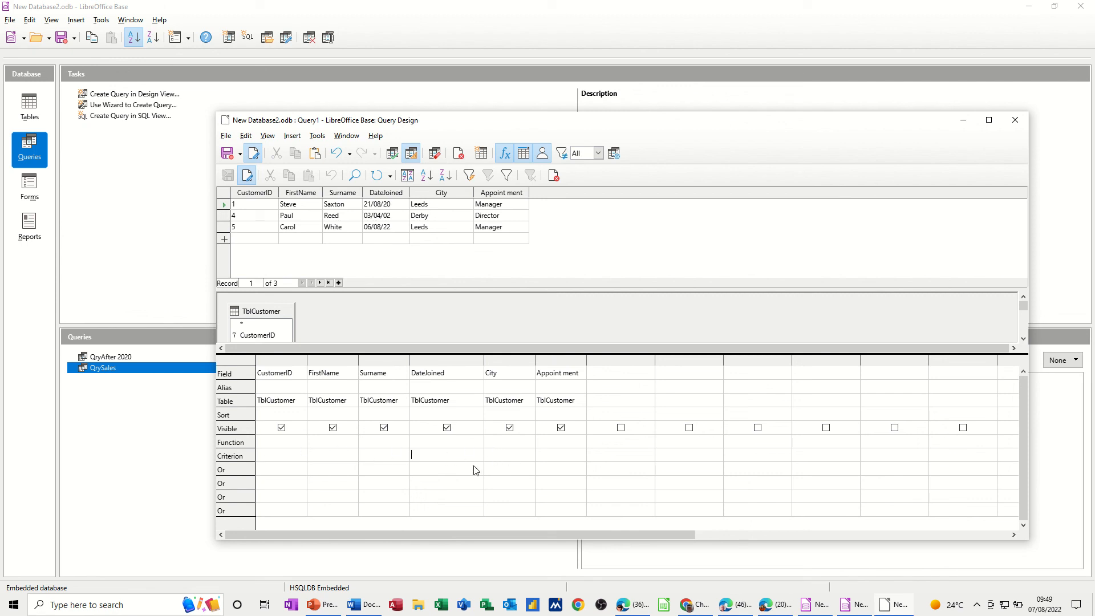
pyautogui.moveTo(462, 324)
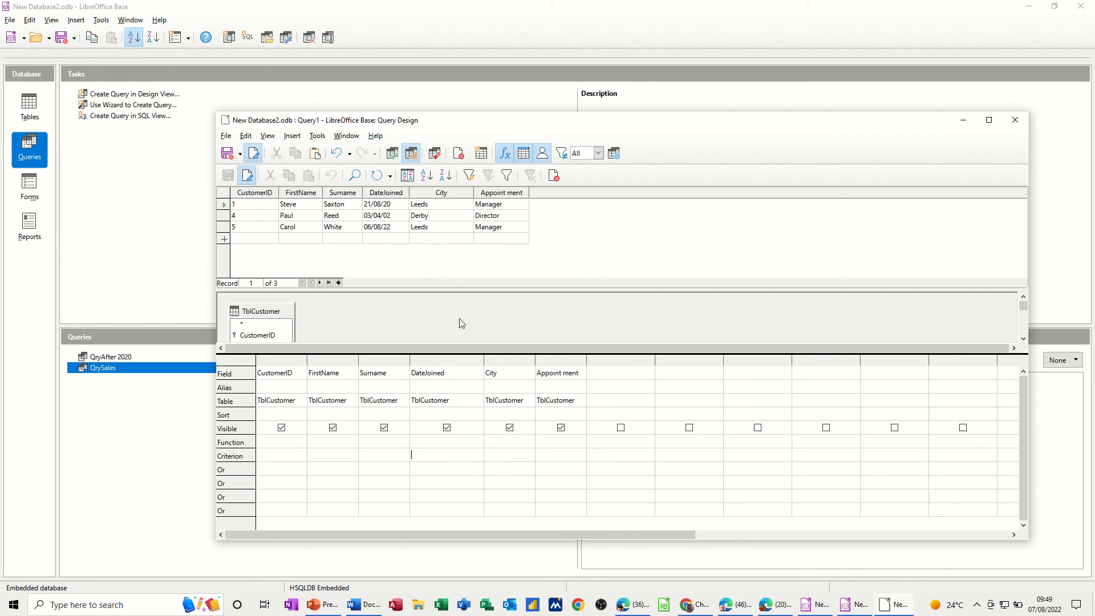
pyautogui.moveTo(439, 393)
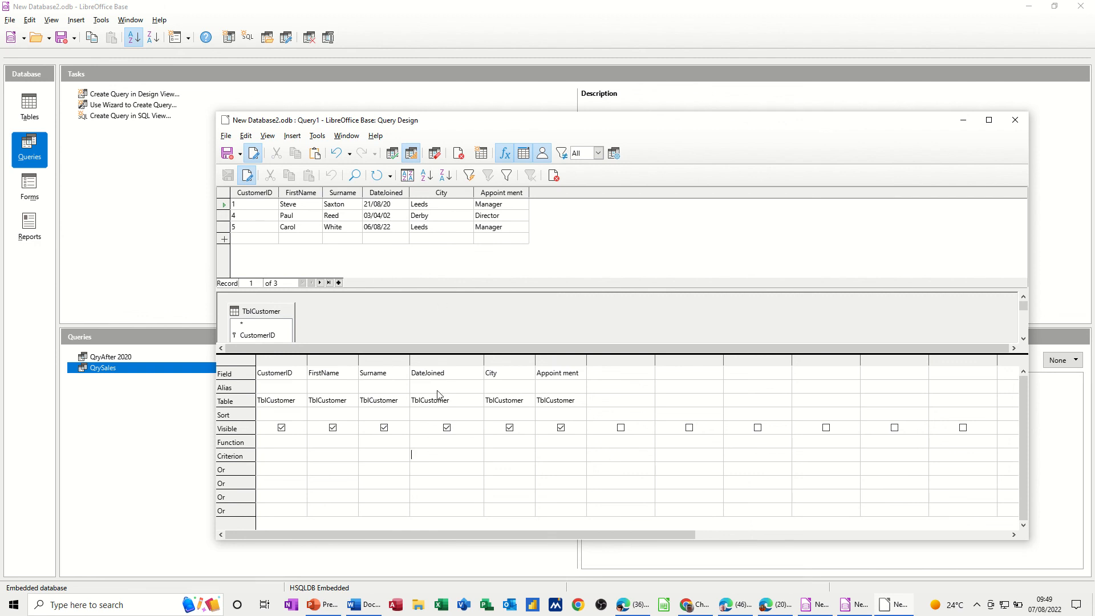
pyautogui.moveTo(498, 452)
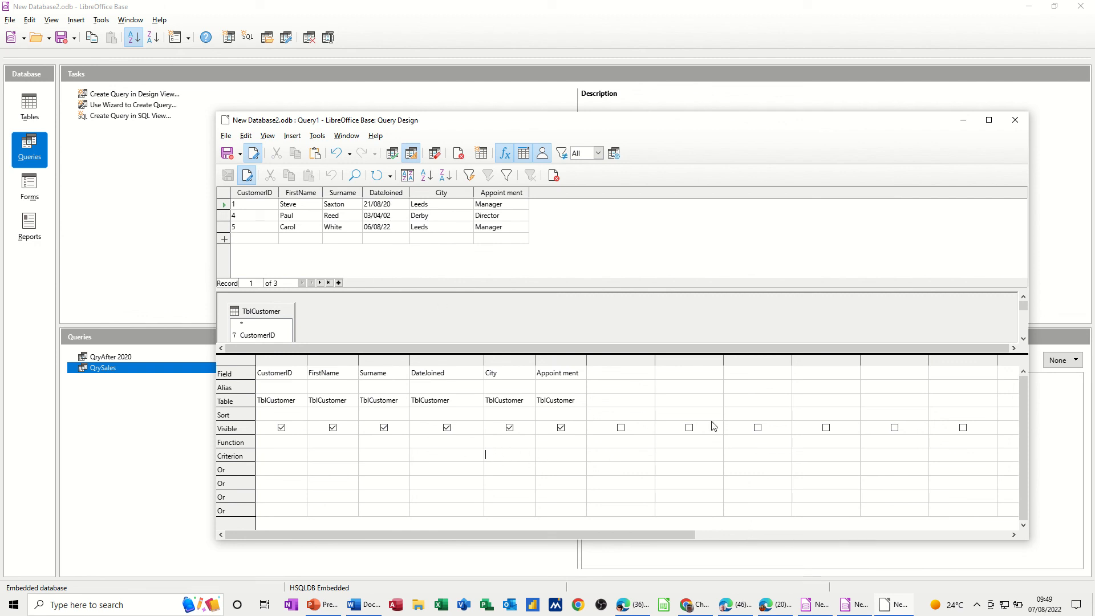
pyautogui.write('Leeds')
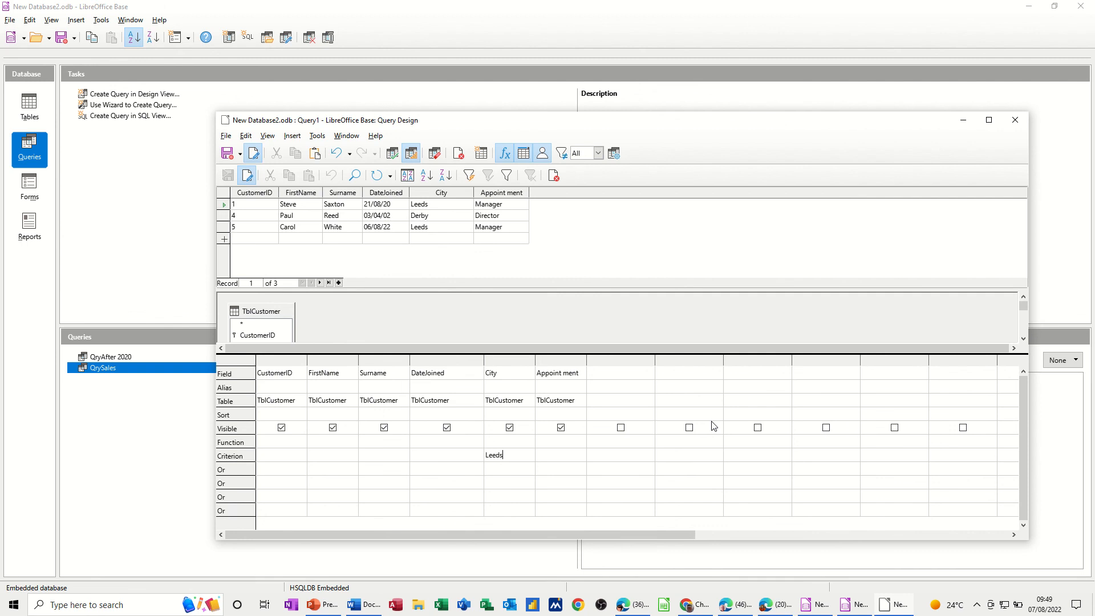
pyautogui.moveTo(391, 153)
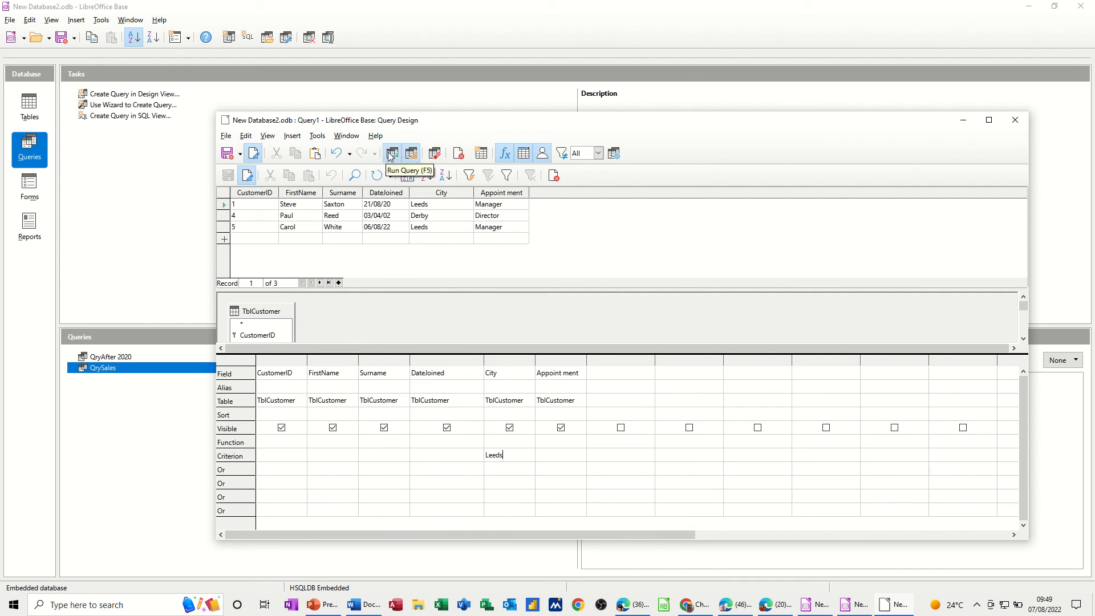
pyautogui.click(392, 153)
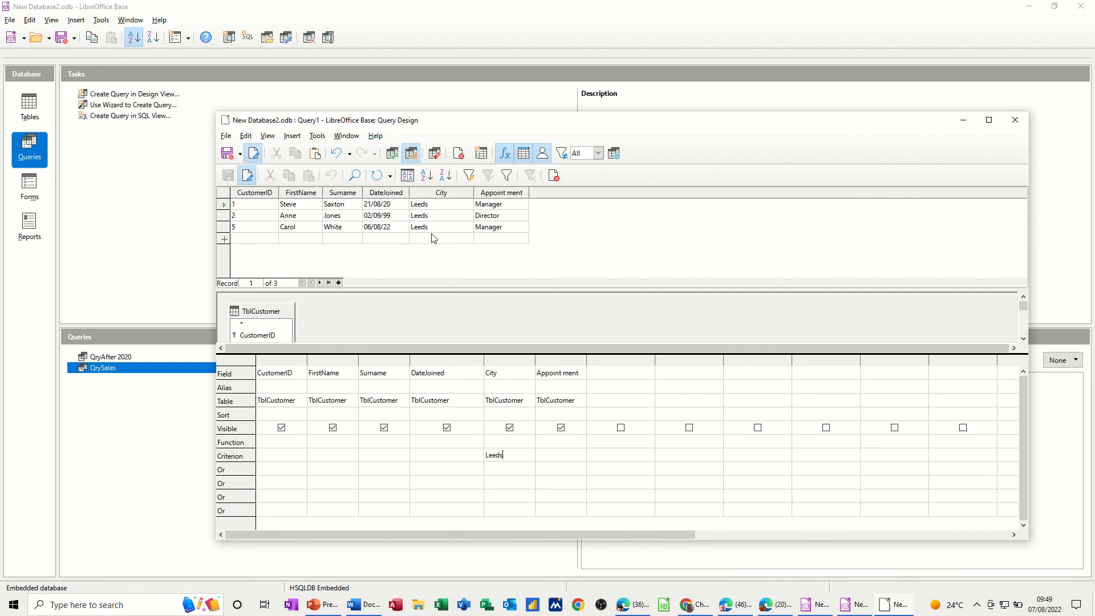
# Change the City filter to Derby, returning one customer, then clear the criterion
pyautogui.doubleClick(493, 454)
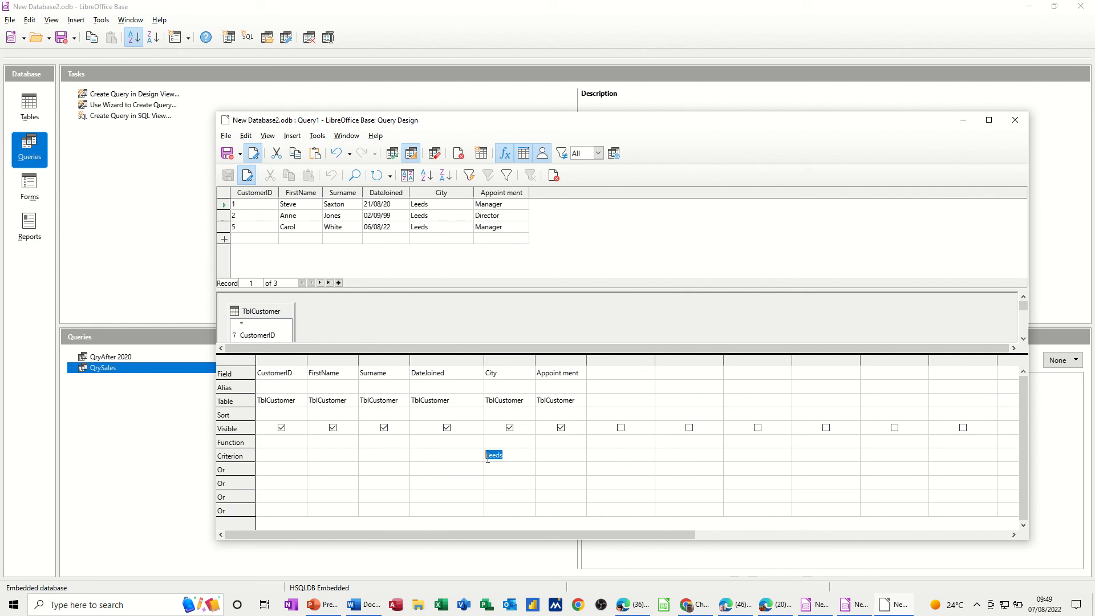
pyautogui.write('Derby')
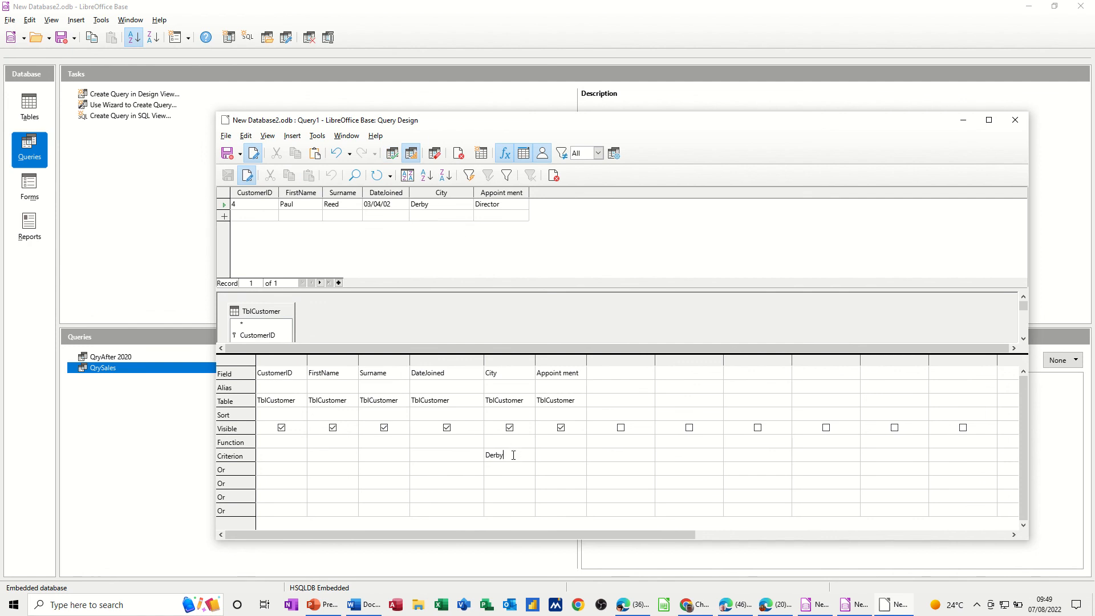
pyautogui.doubleClick(493, 454)
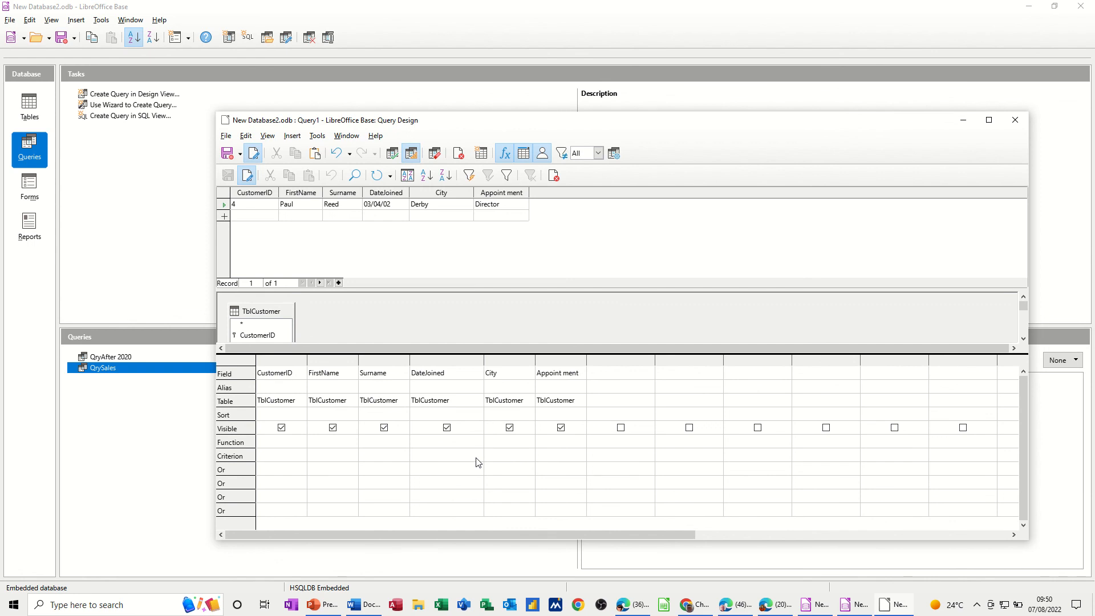
pyautogui.click(486, 455)
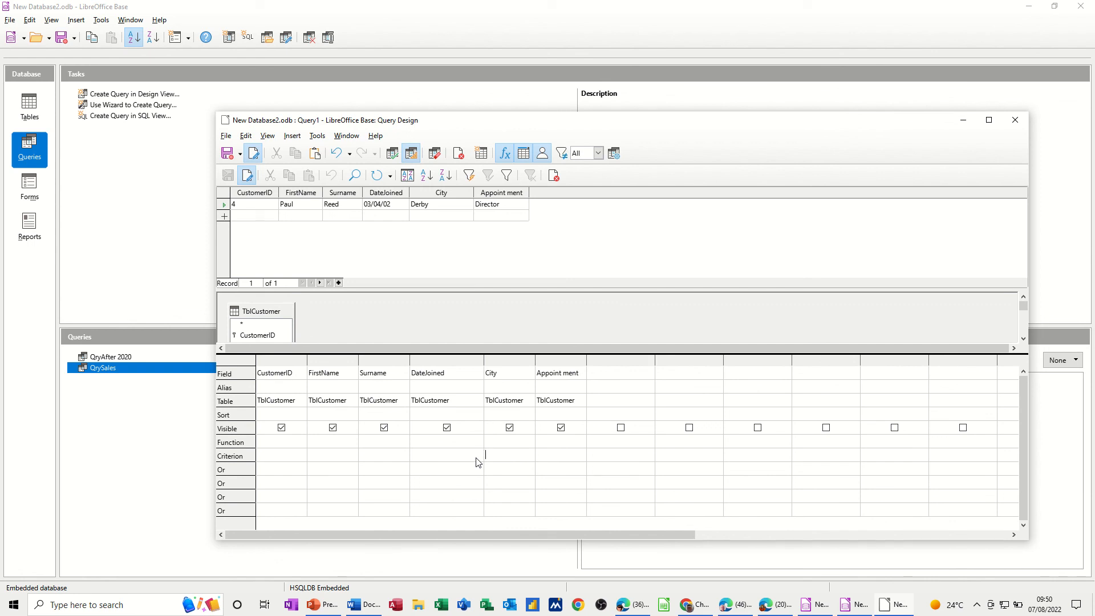